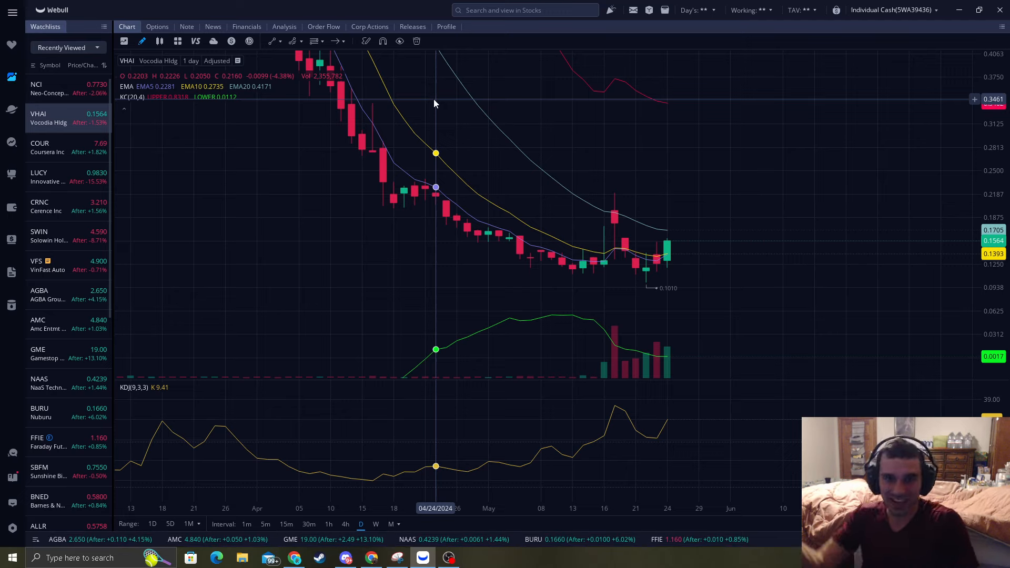
mouse_move(551, 285)
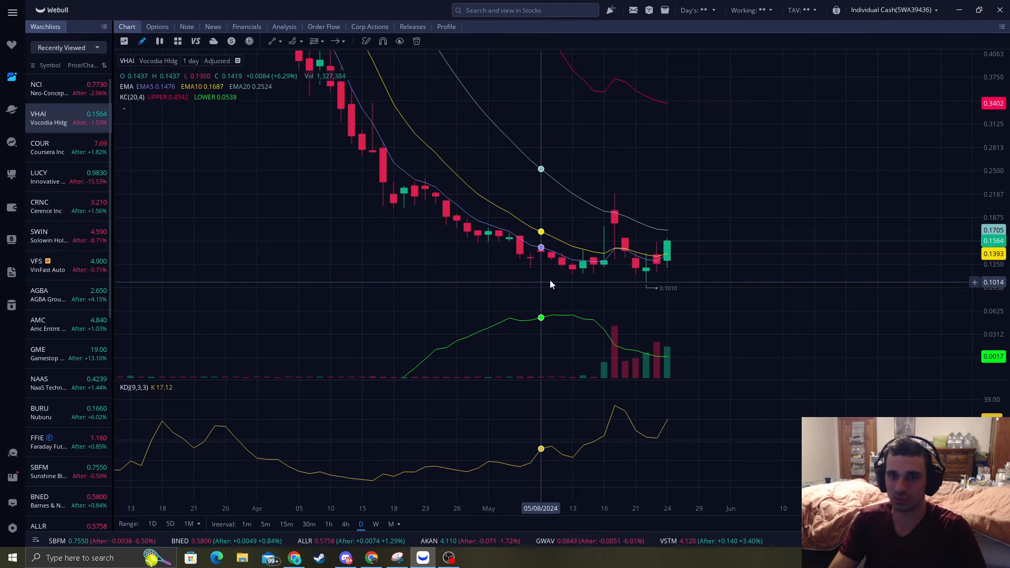
mouse_move(671, 158)
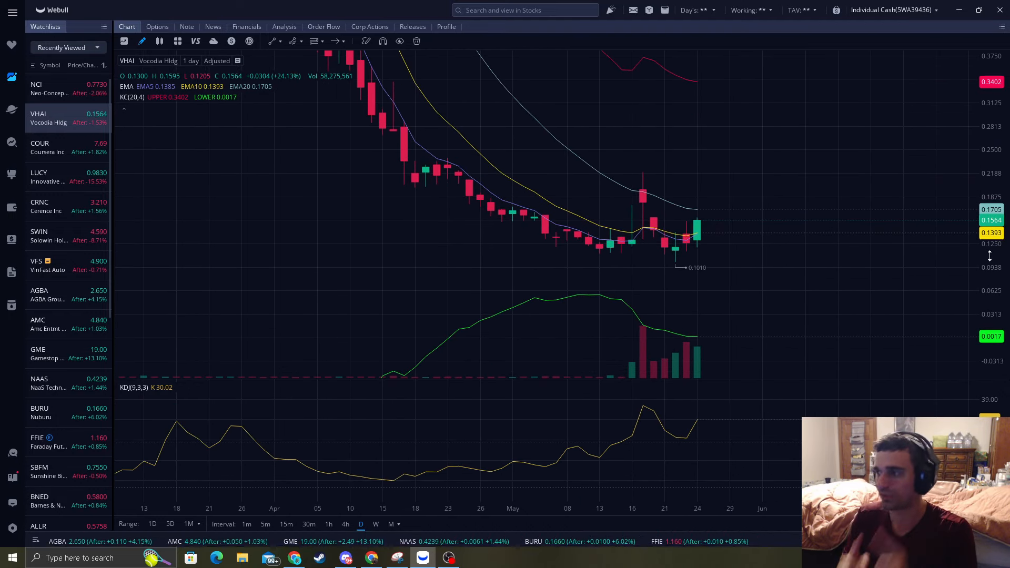
mouse_move(545, 178)
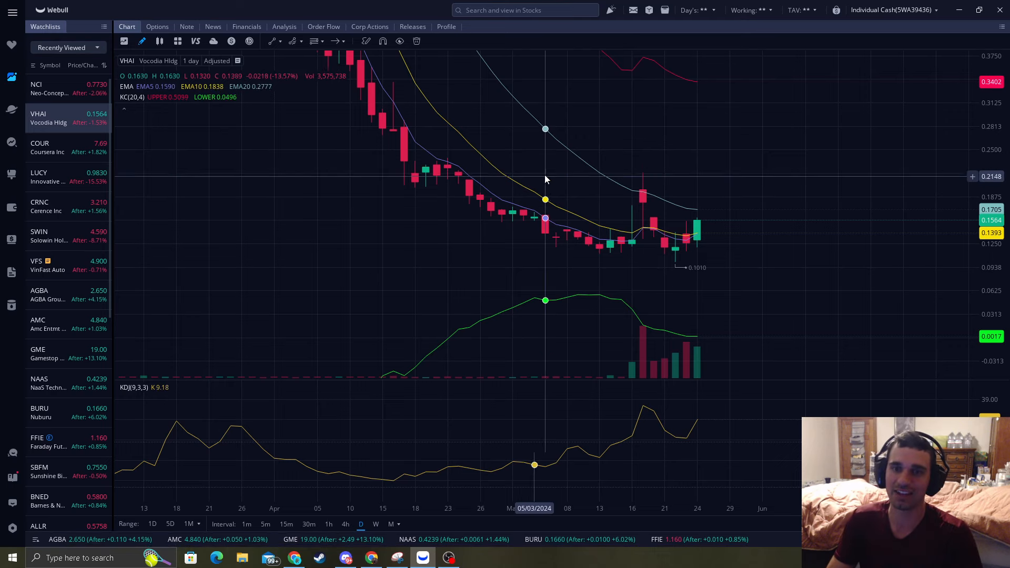
mouse_move(671, 161)
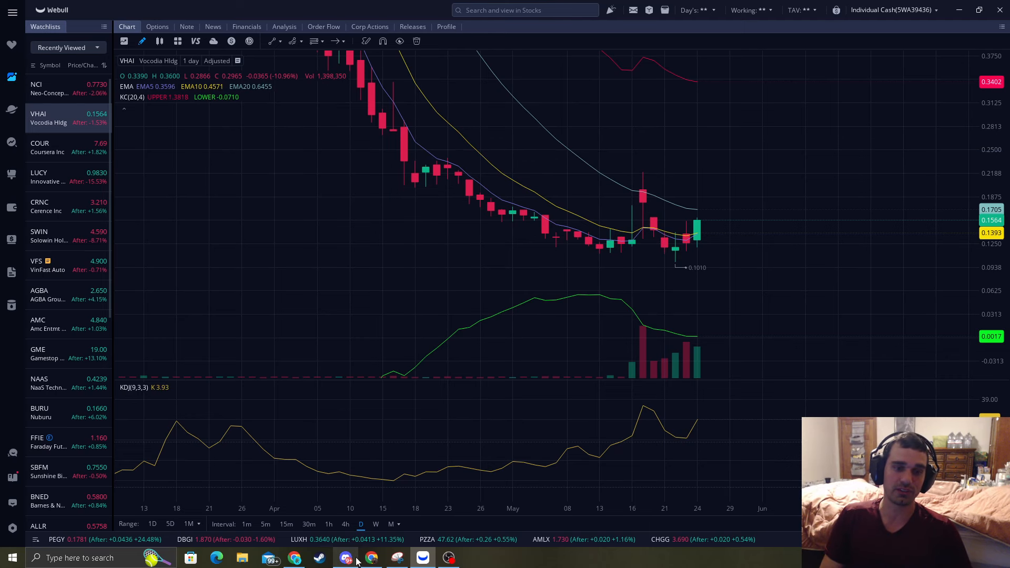
Switch from Webull to the Reversal Trading Discord #premium-chat channel.
click(345, 558)
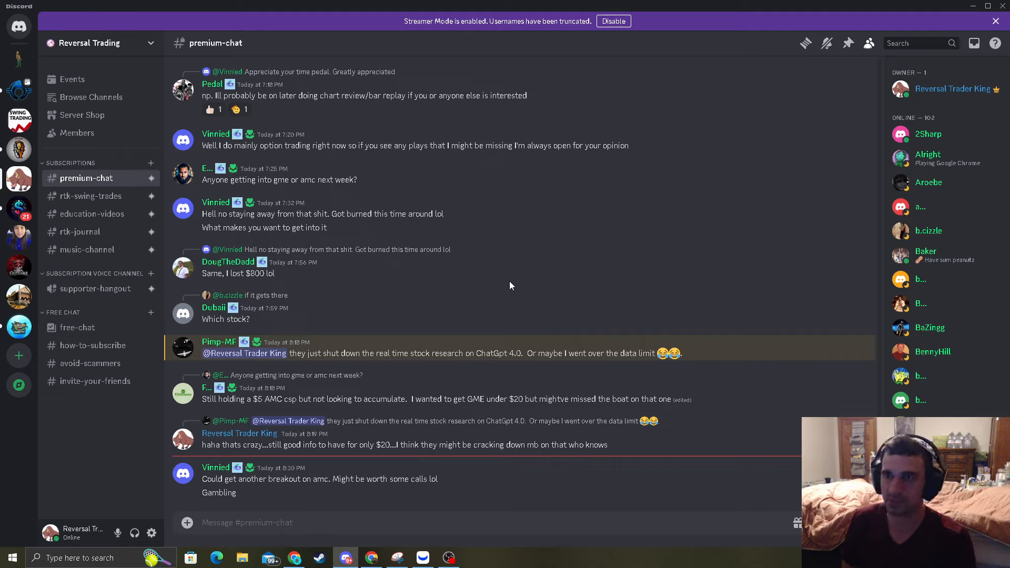
mouse_move(422, 557)
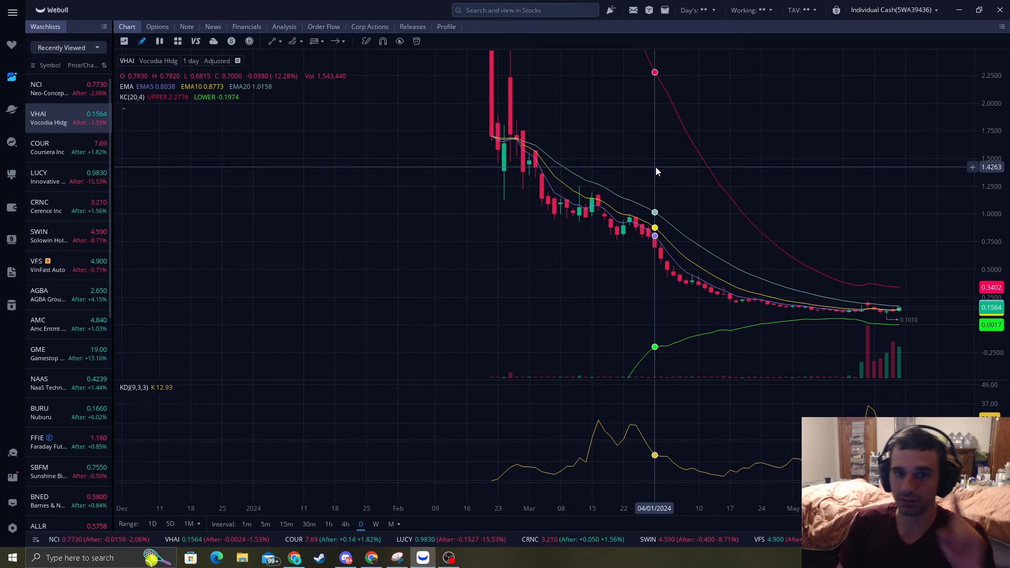
mouse_move(528, 183)
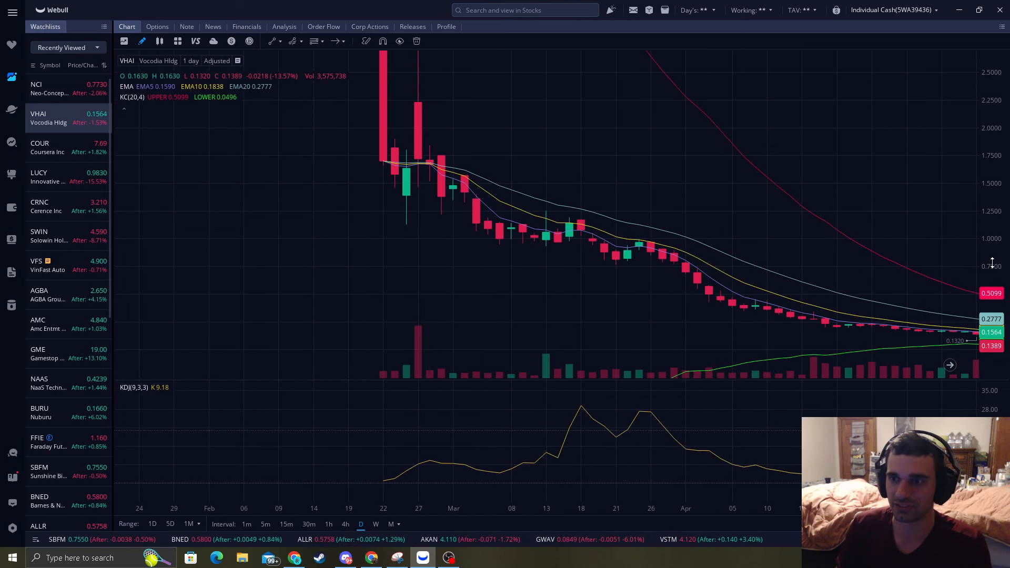
mouse_move(429, 163)
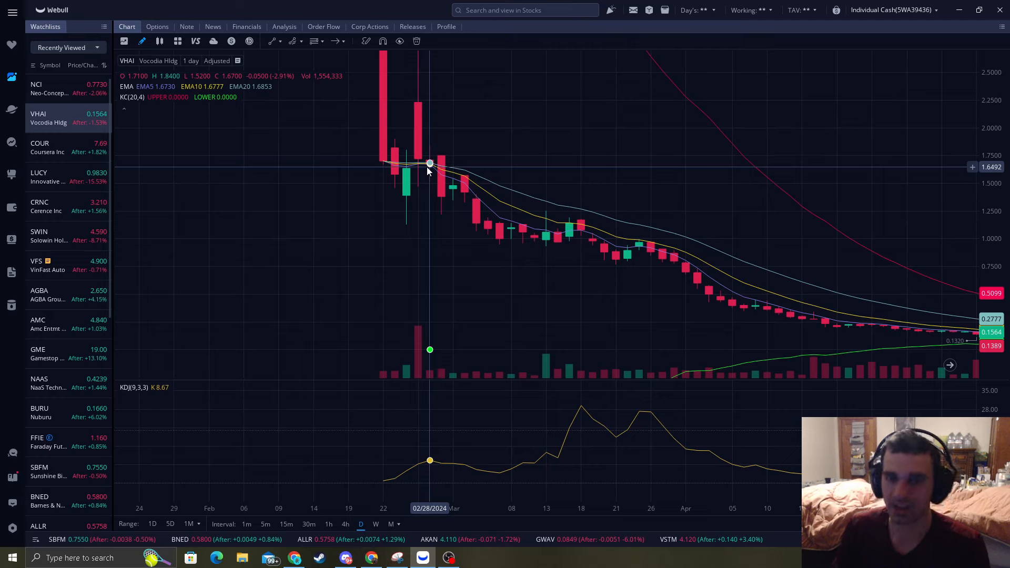
mouse_move(471, 183)
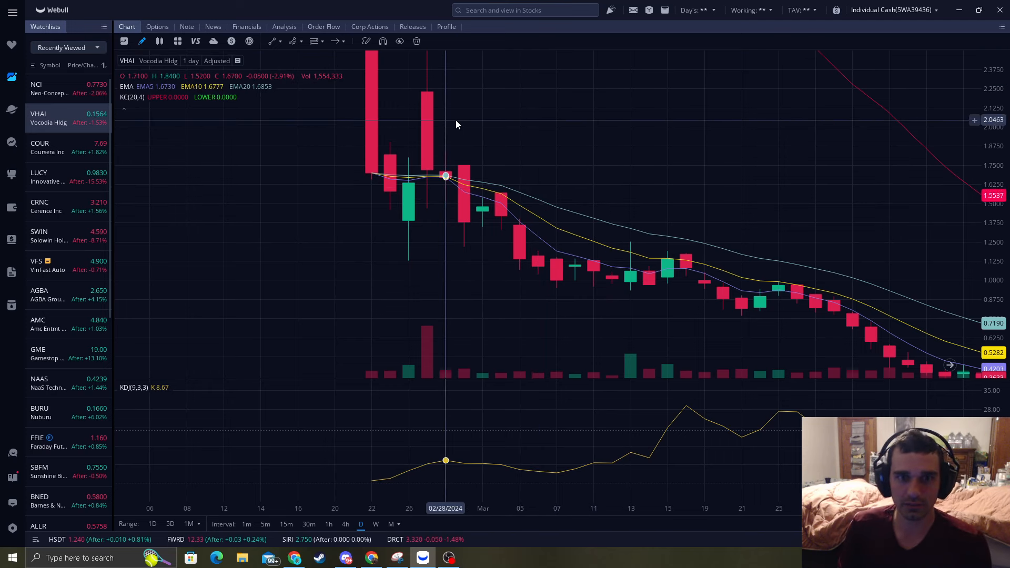
mouse_move(481, 184)
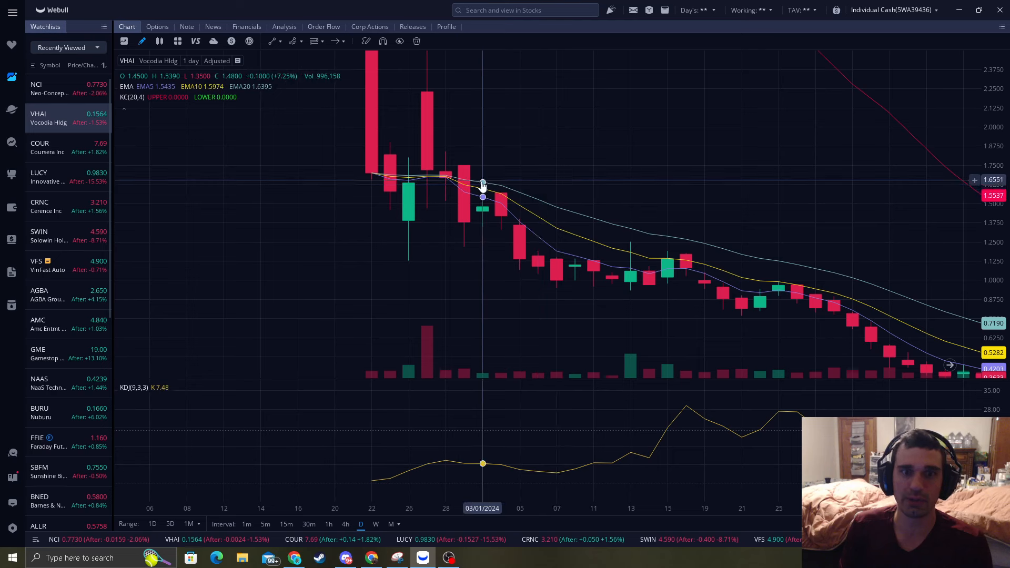
mouse_move(533, 236)
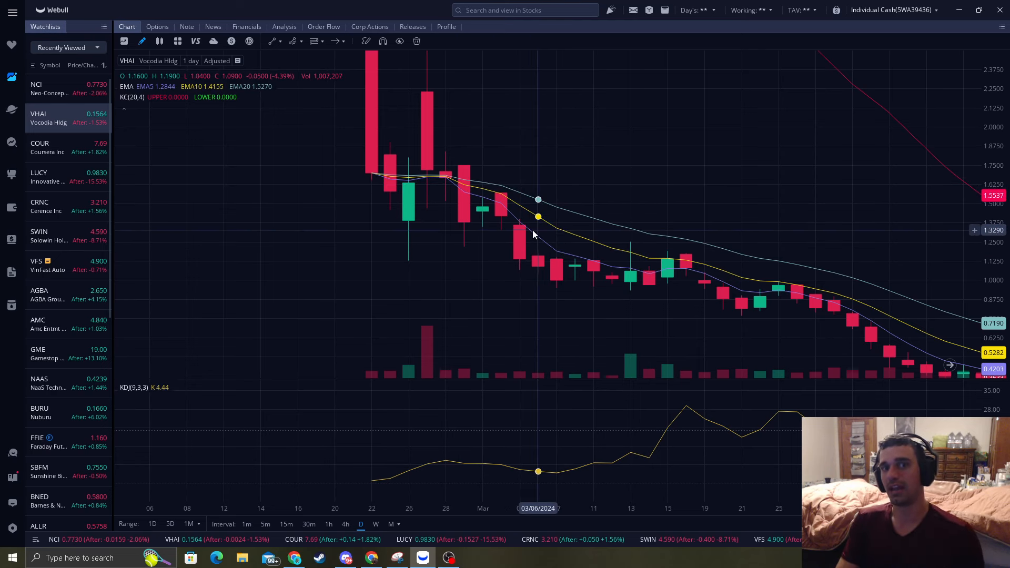
mouse_move(528, 238)
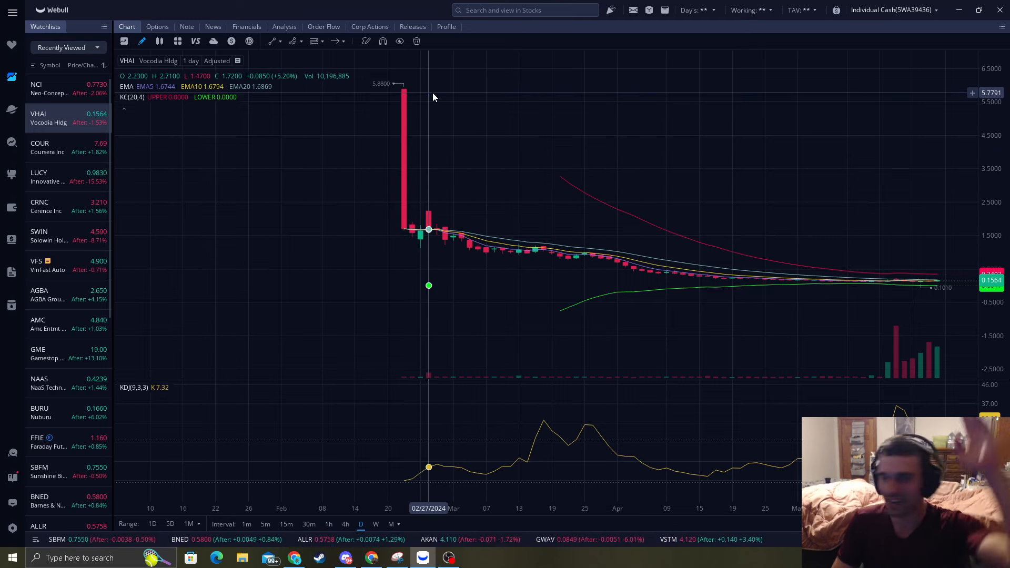
mouse_move(904, 337)
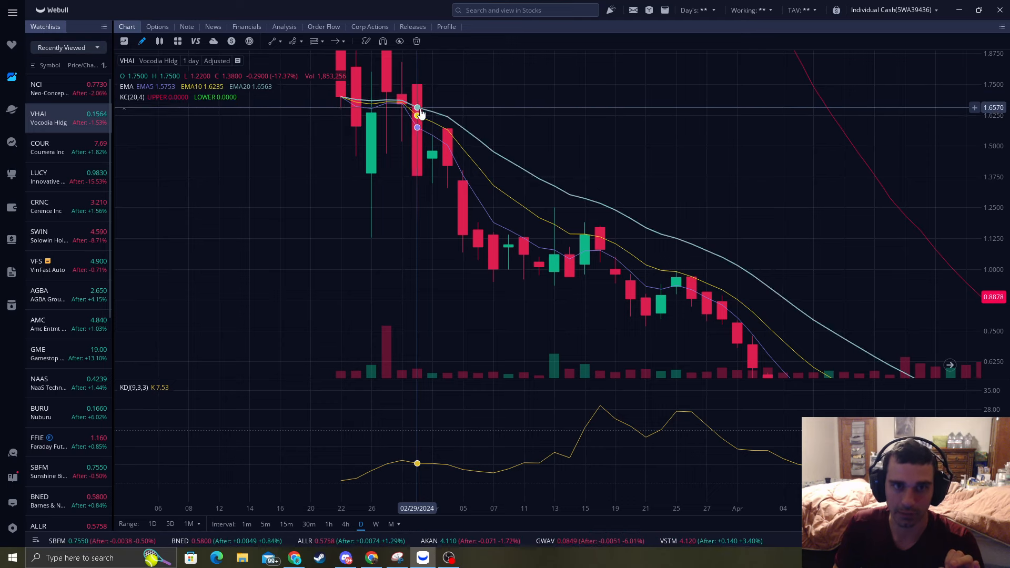
mouse_move(597, 176)
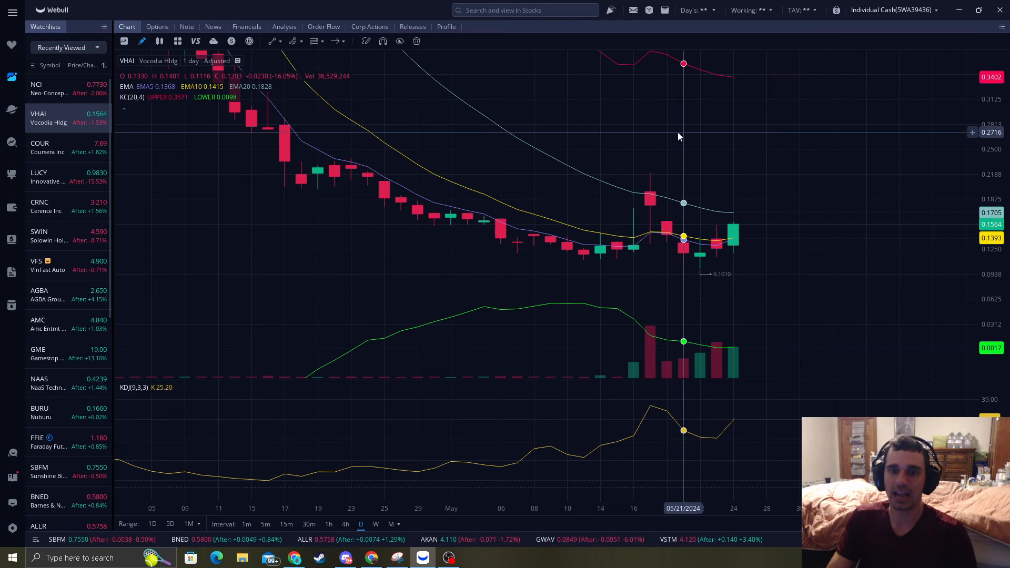
mouse_move(669, 197)
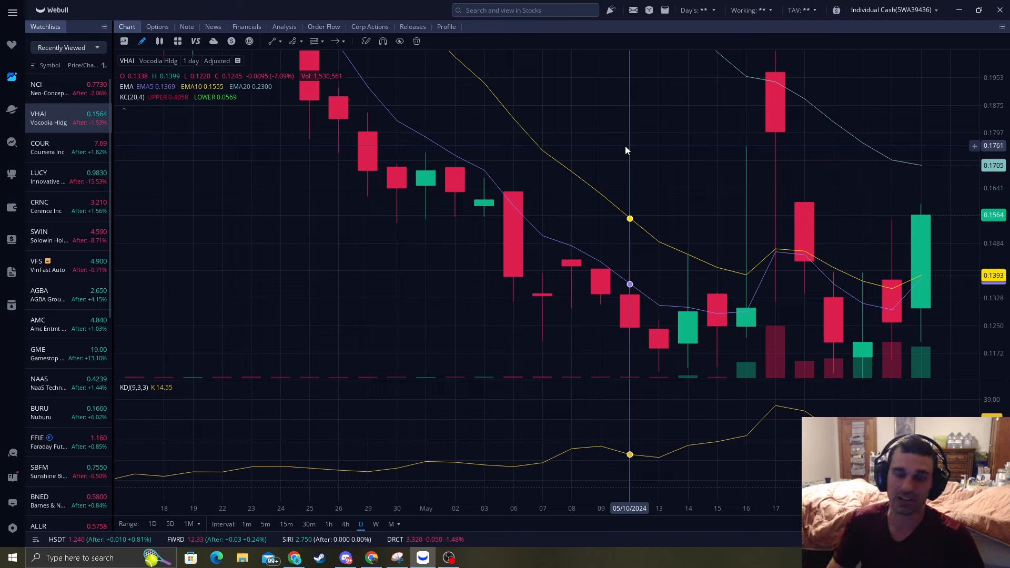
mouse_move(697, 183)
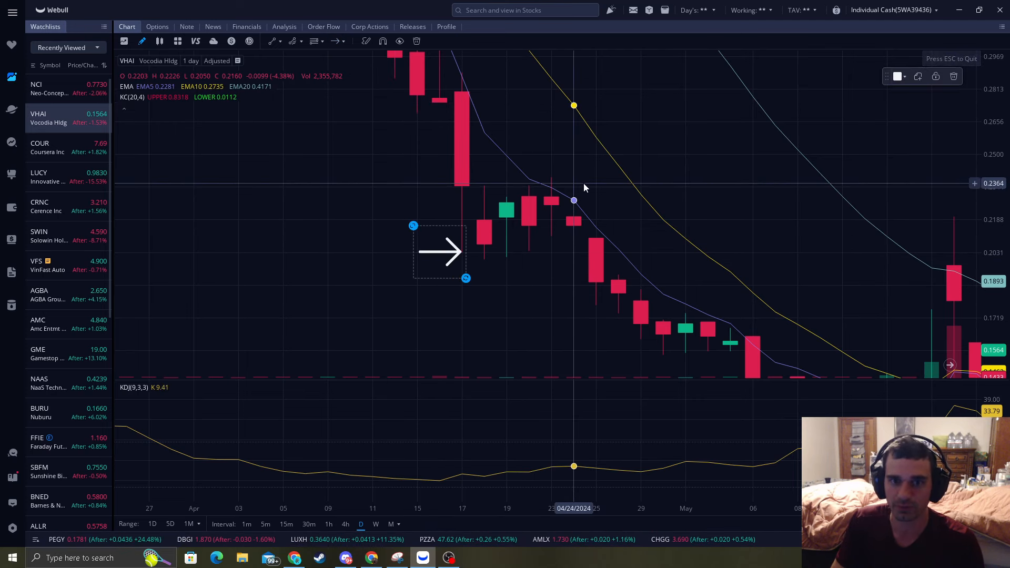
Remove the mid-April arrow and draw a new arrow toward the April 22 candles.
drag(440, 252, 531, 188)
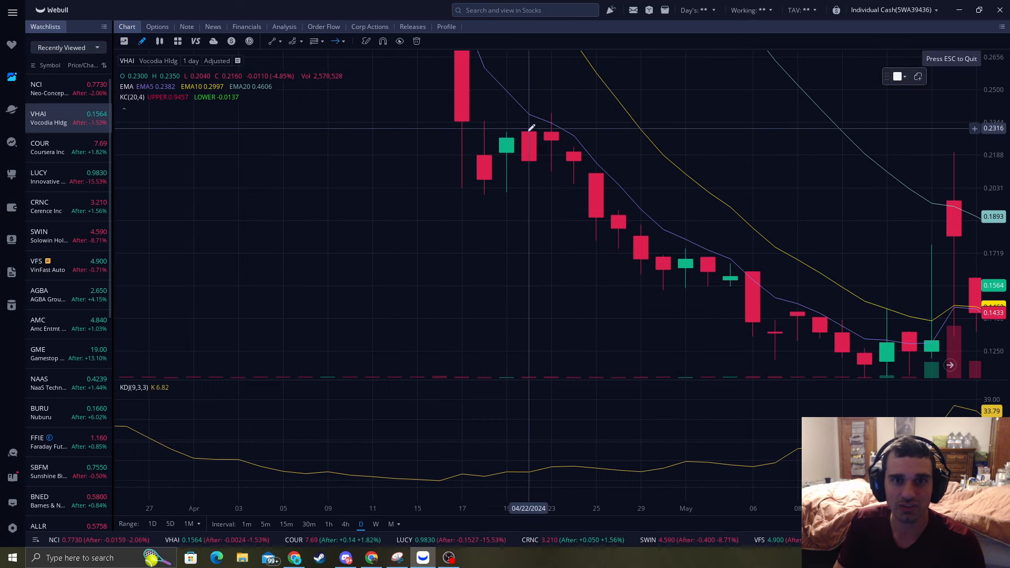
drag(504, 96, 555, 148)
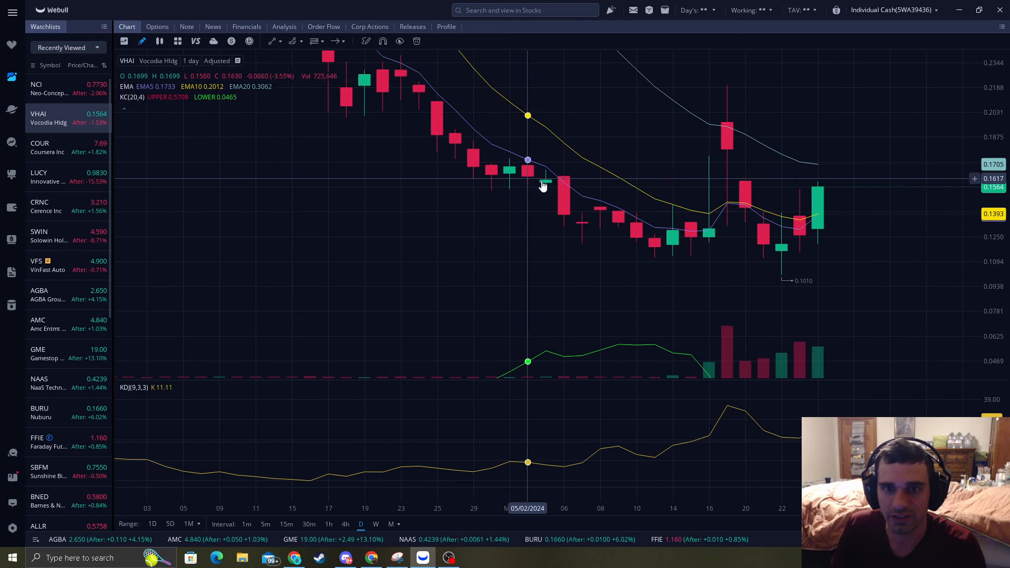
mouse_move(518, 163)
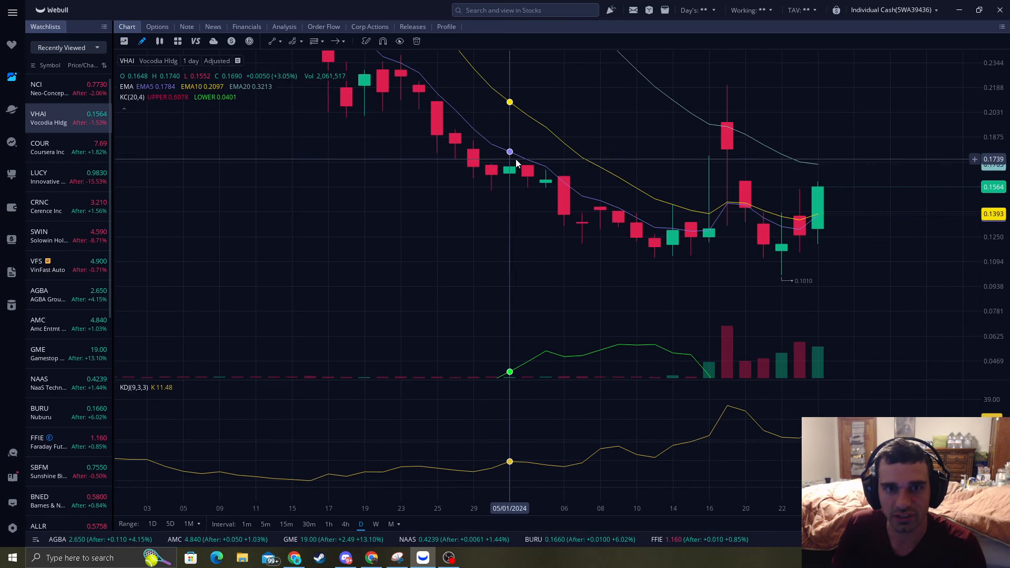
mouse_move(572, 196)
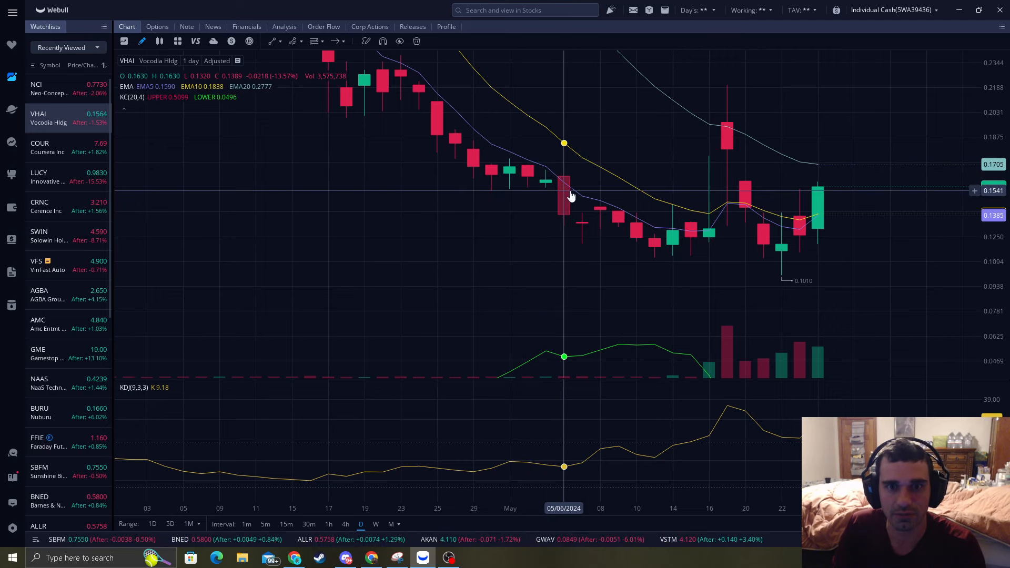
mouse_move(520, 170)
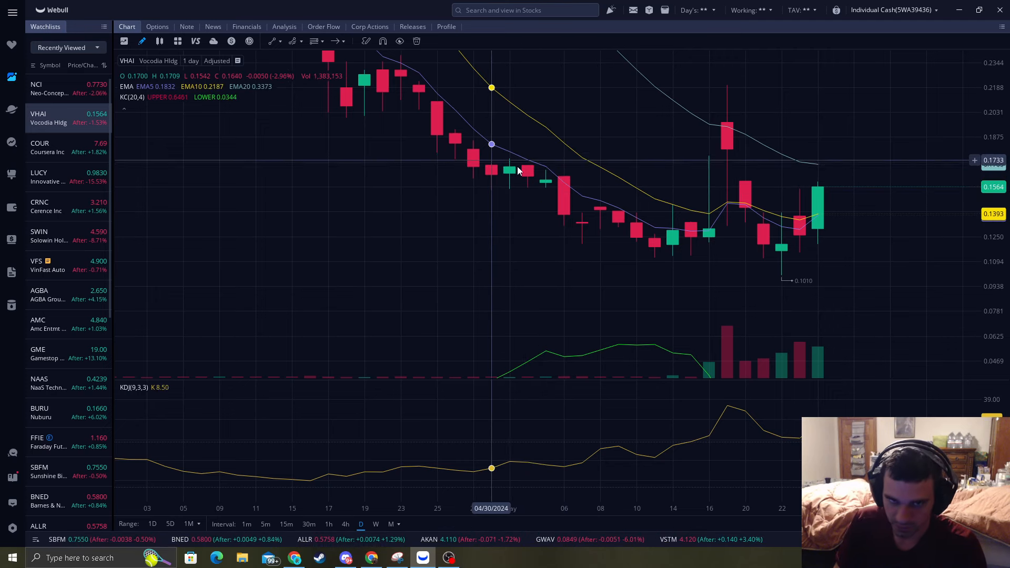
mouse_move(583, 222)
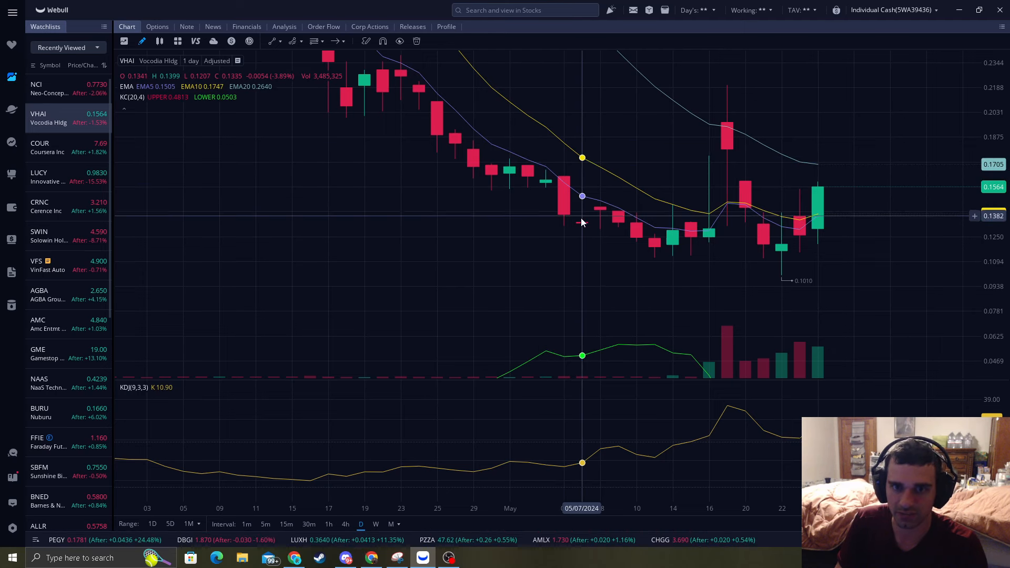
Draw a white arrow pointing at the May 7 candle after the early-May drop.
drag(521, 213, 573, 266)
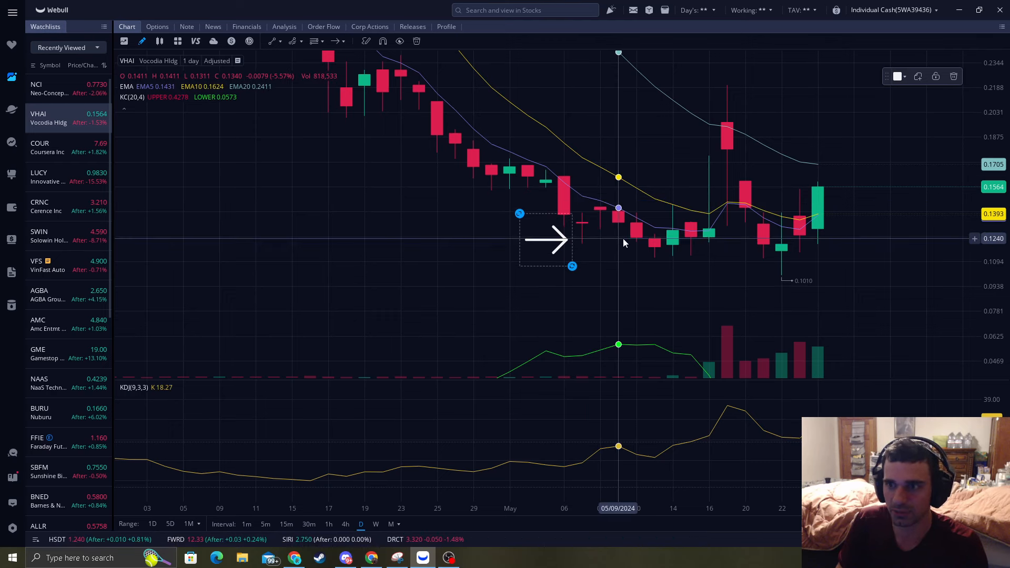
mouse_move(606, 235)
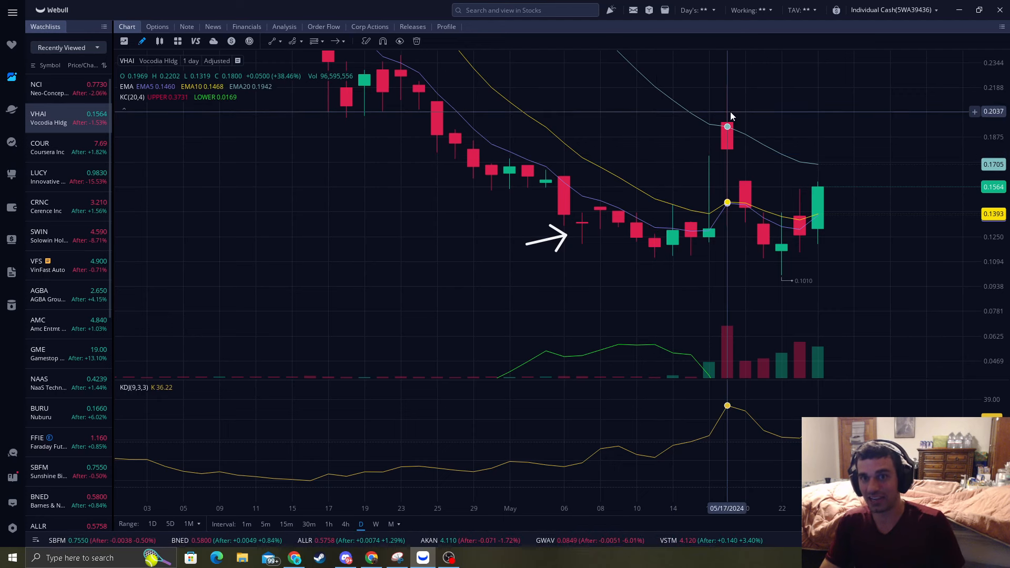
mouse_move(793, 101)
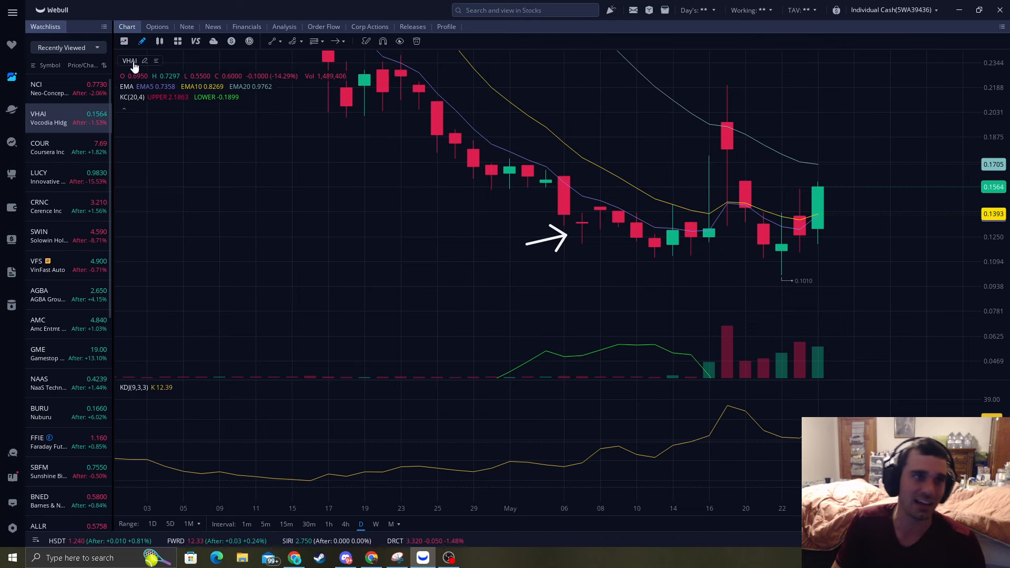
Load the ZPTA (Zapata Computing) daily chart and place the arrow at the green May 14 candle.
text(zpta)
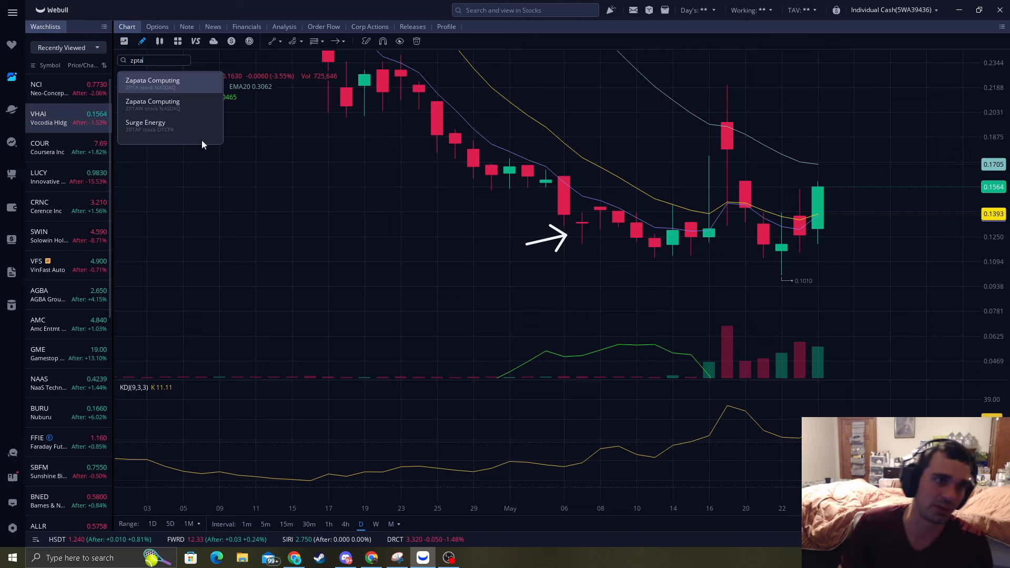
click(152, 82)
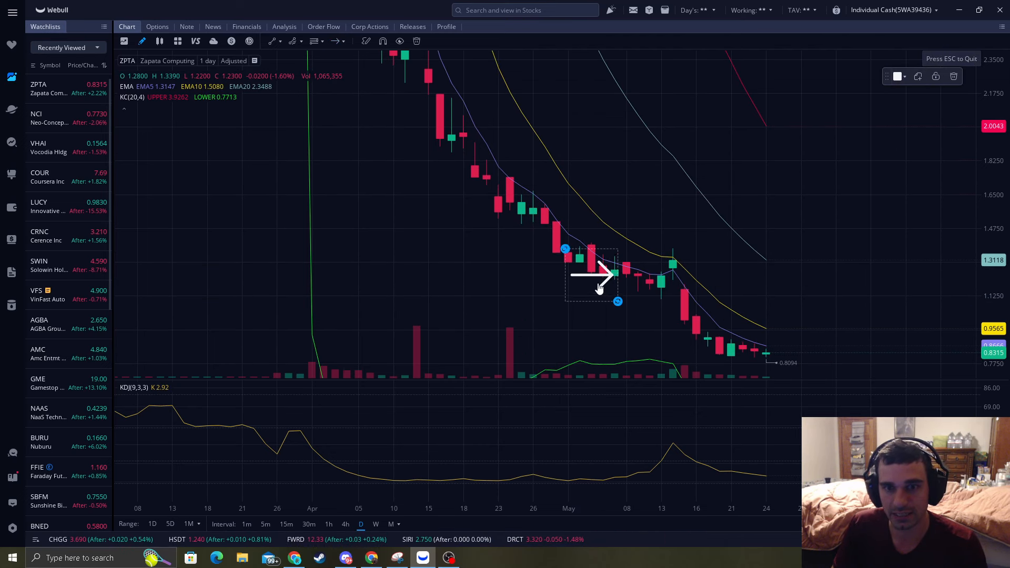
drag(591, 277, 619, 285)
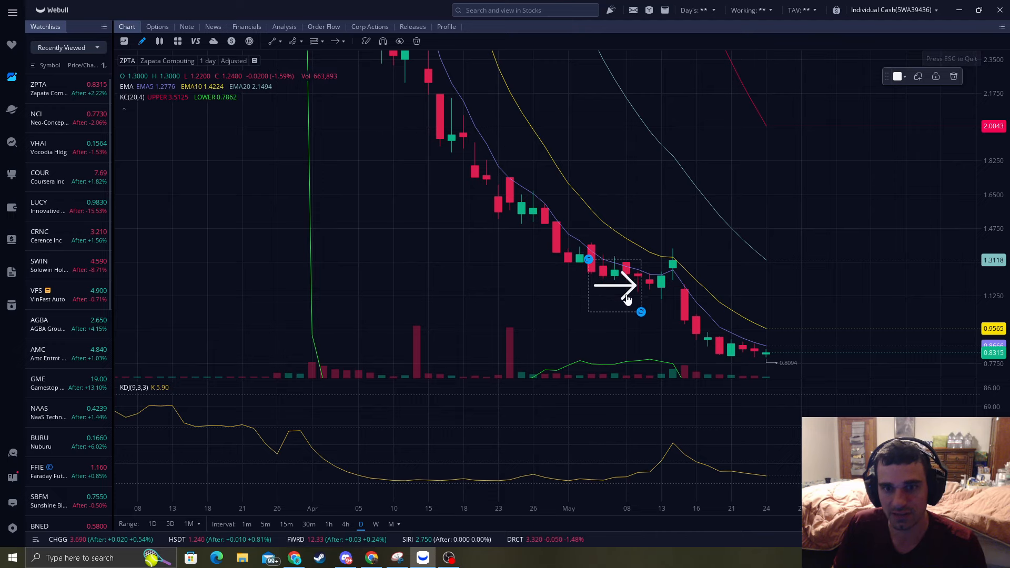
drag(619, 286, 660, 267)
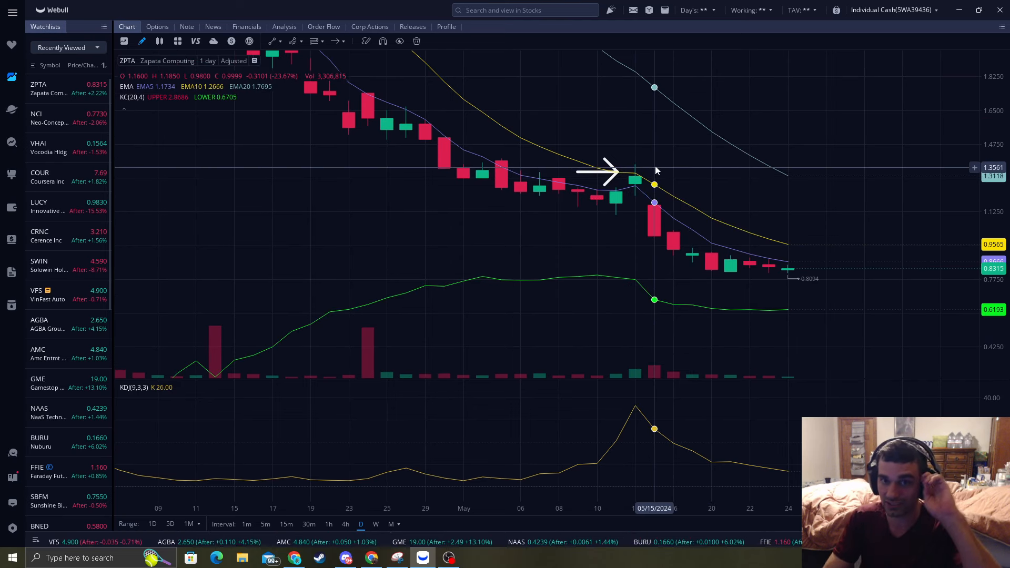
mouse_move(827, 281)
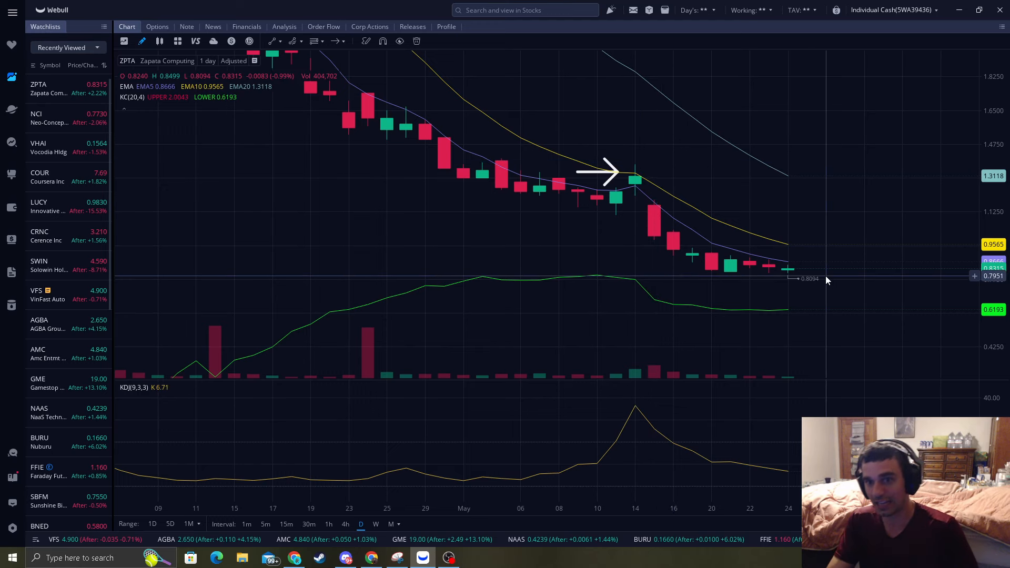
click(598, 171)
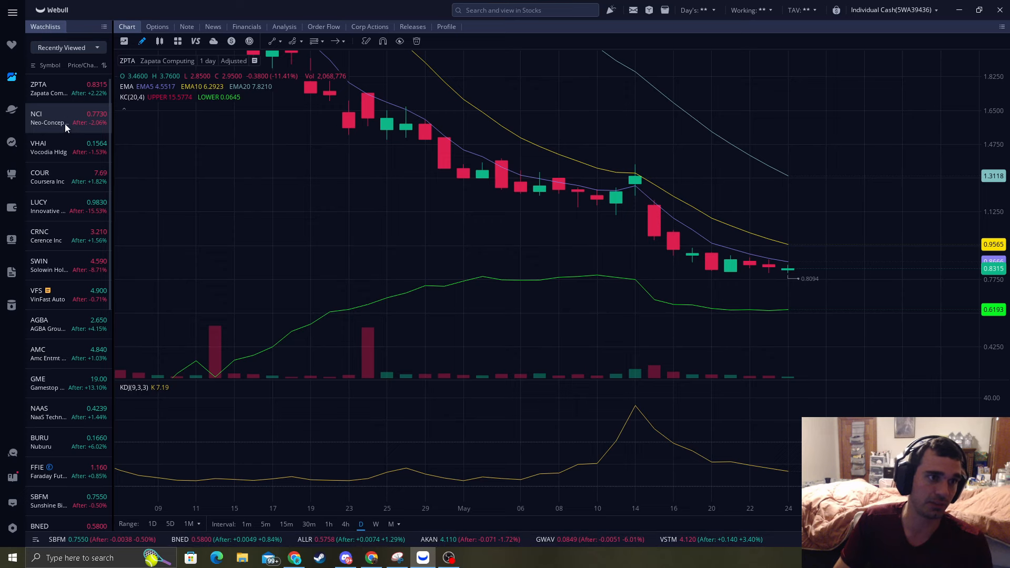
Return to the VHAI chart and point the arrow at the May 22 low candle near 0.1010.
click(48, 148)
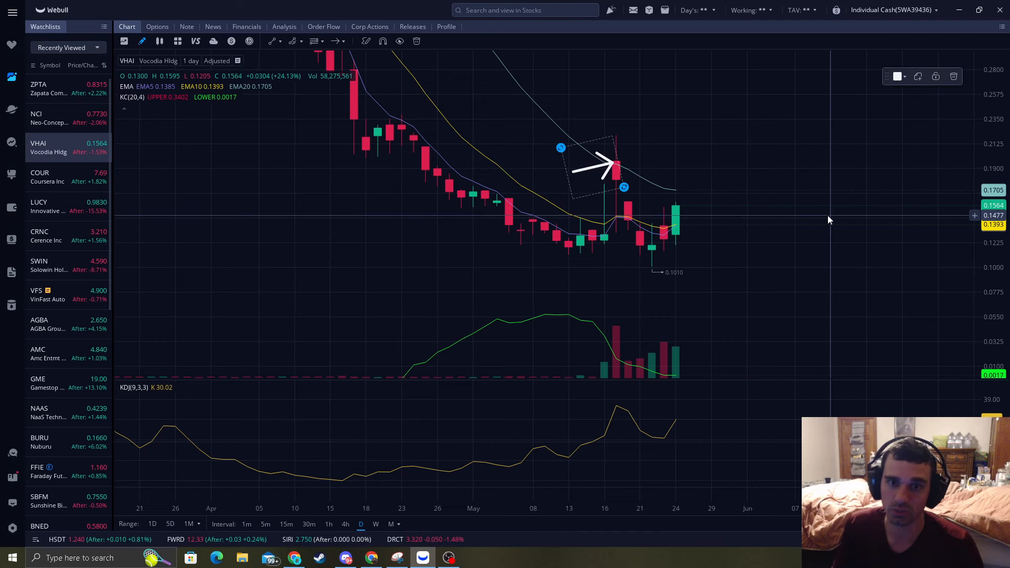
mouse_move(686, 133)
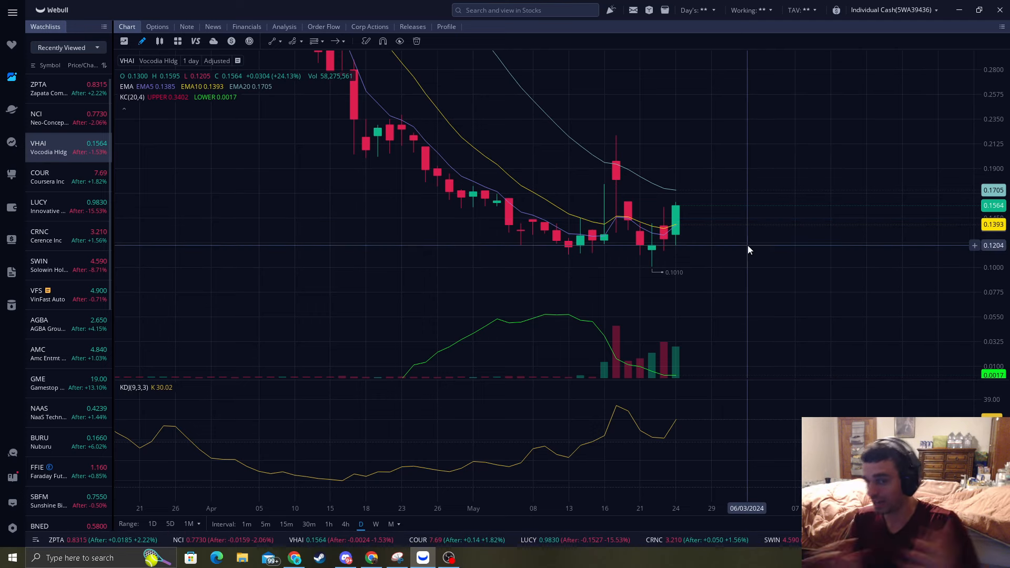
mouse_move(747, 146)
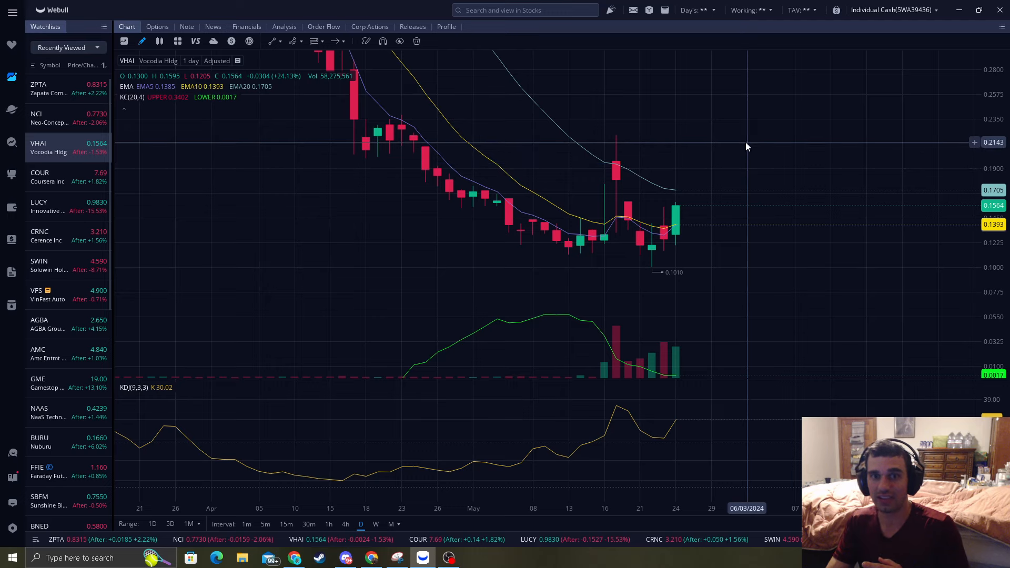
mouse_move(753, 141)
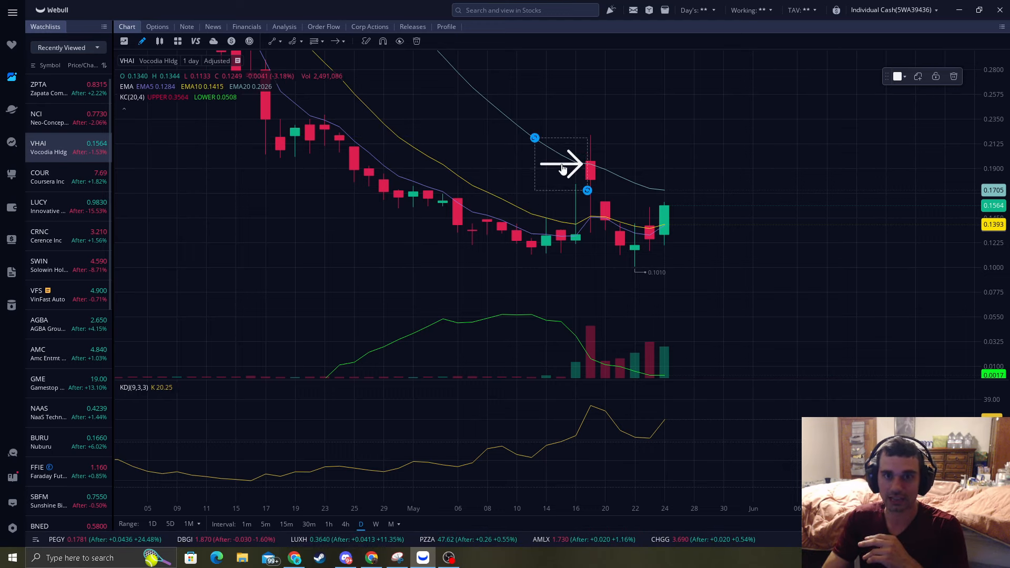
mouse_move(623, 170)
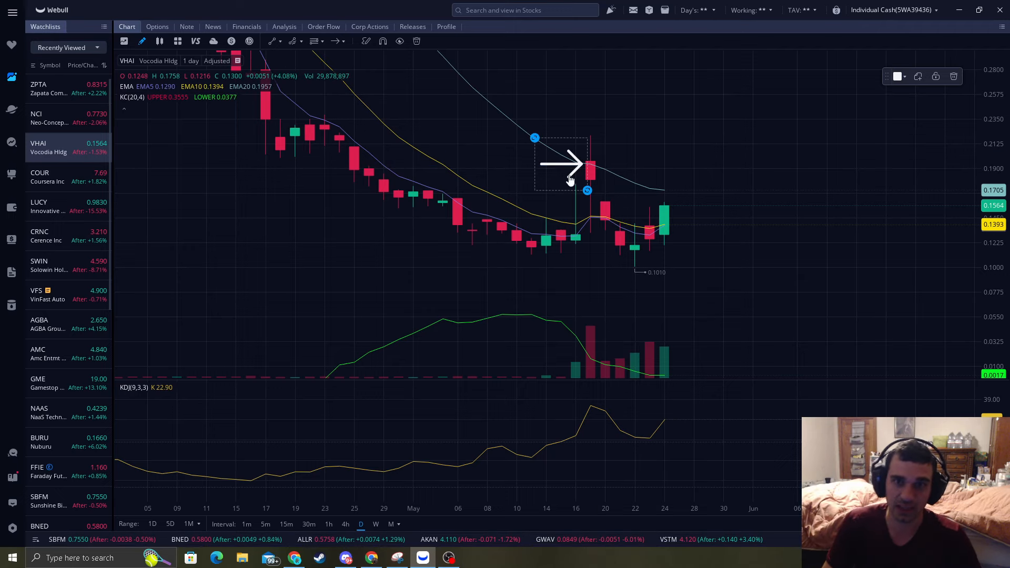
drag(567, 163, 599, 258)
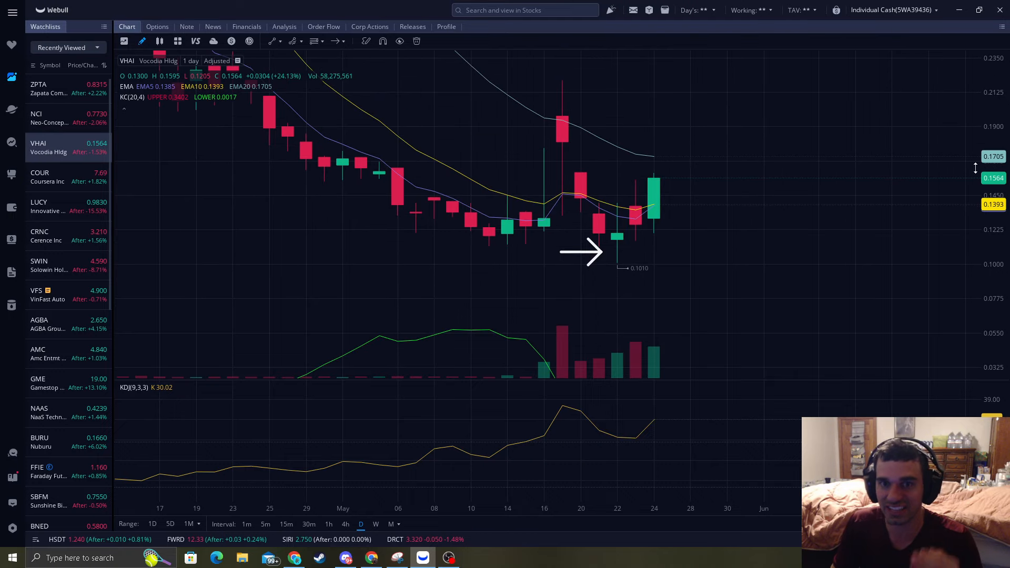
mouse_move(594, 137)
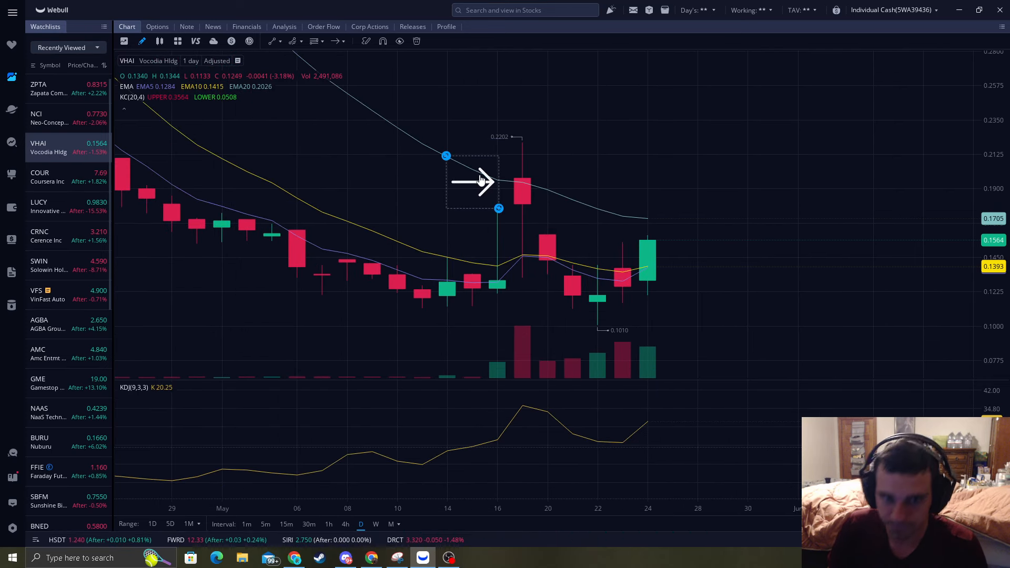
Move the arrow down to May 16, then point it at the tall red May 17 candle near 0.20.
drag(474, 180, 476, 264)
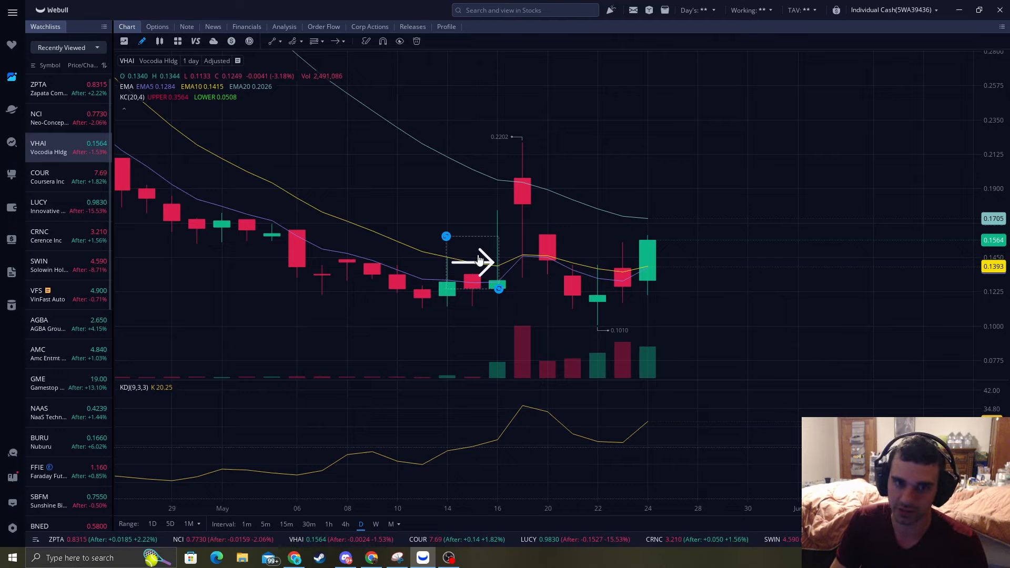
drag(478, 262, 483, 234)
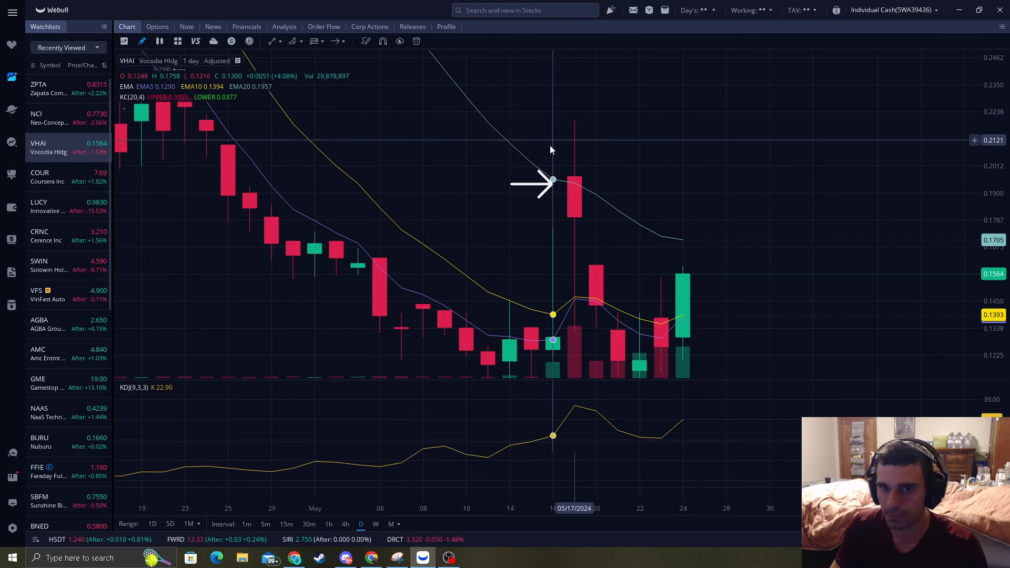
mouse_move(454, 135)
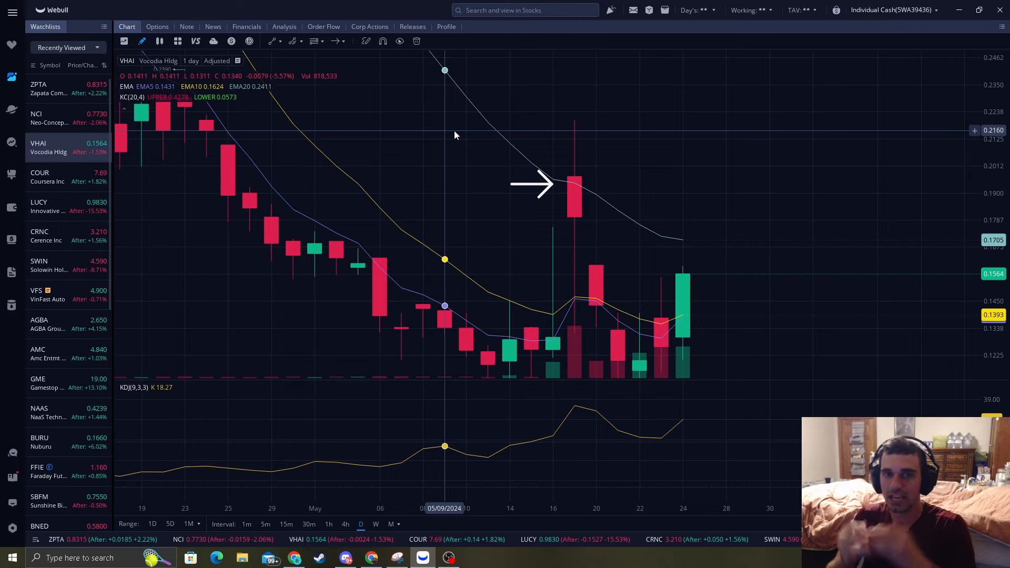
Place and then remove the arrow annotation, leaving the VHAI daily chart clean.
click(533, 184)
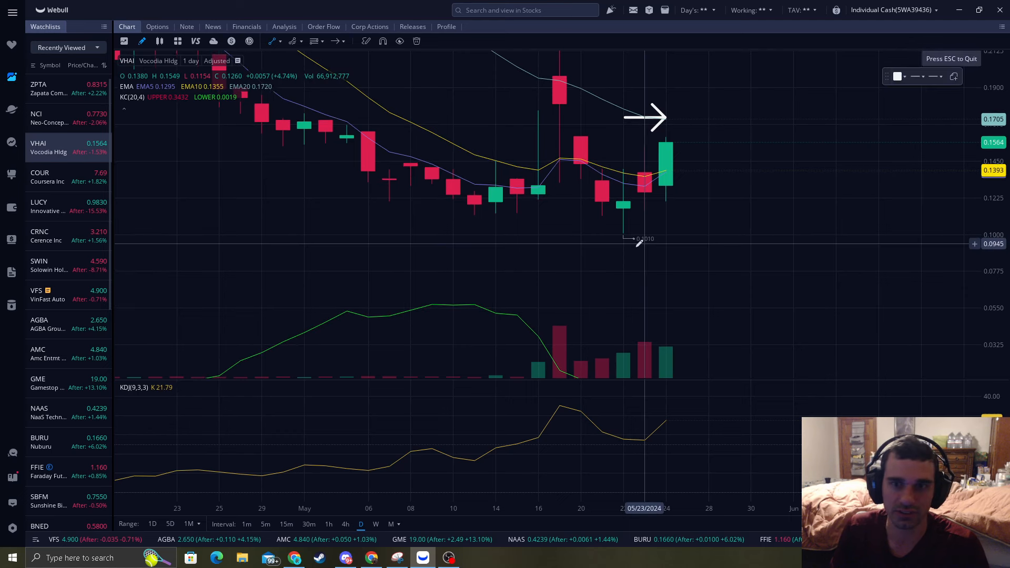
drag(623, 233, 777, 121)
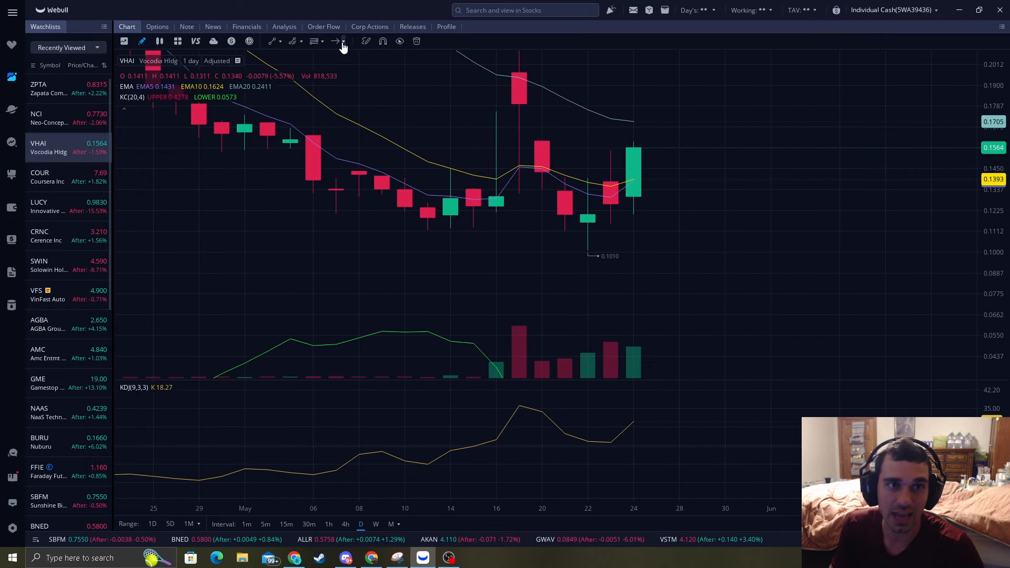
click(335, 41)
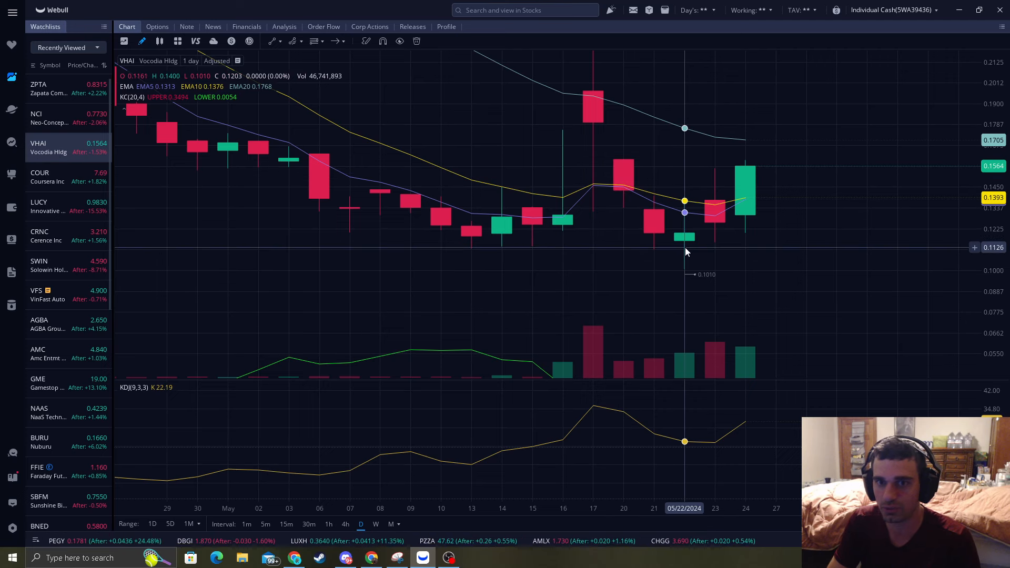
mouse_move(757, 232)
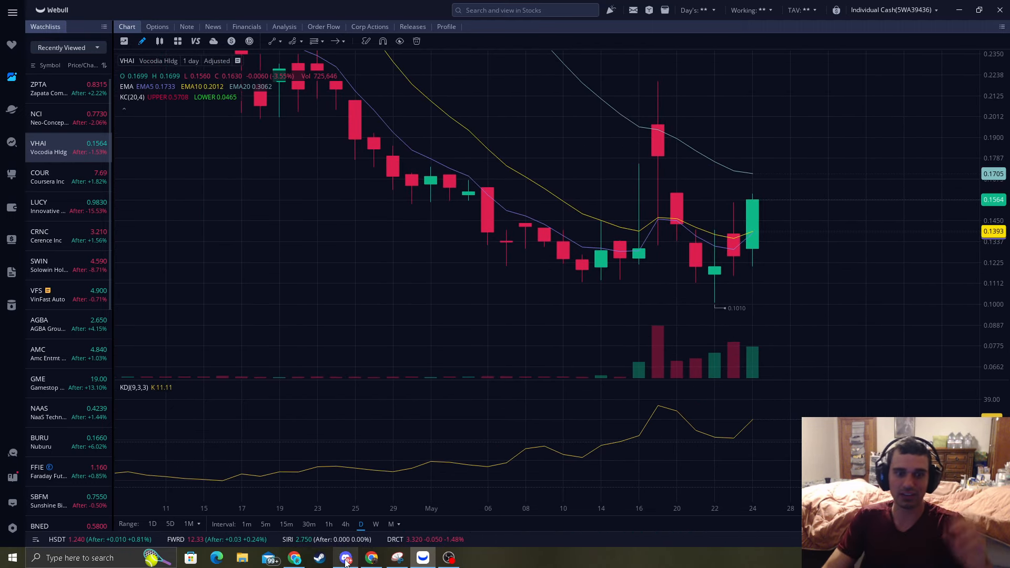
Check the Reversal Trading #premium-chat in Discord and scroll through recent posts.
click(345, 557)
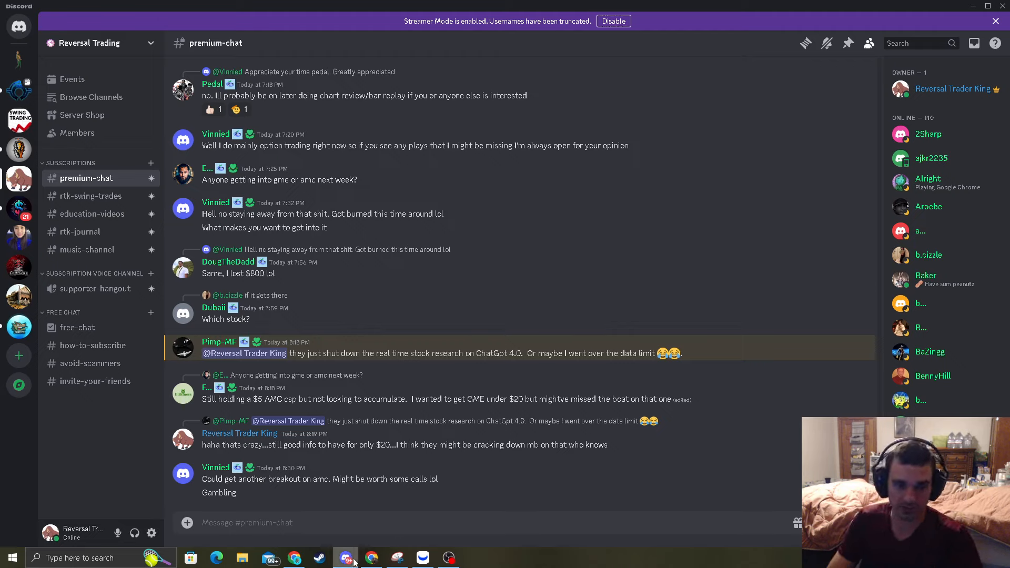
mouse_move(346, 557)
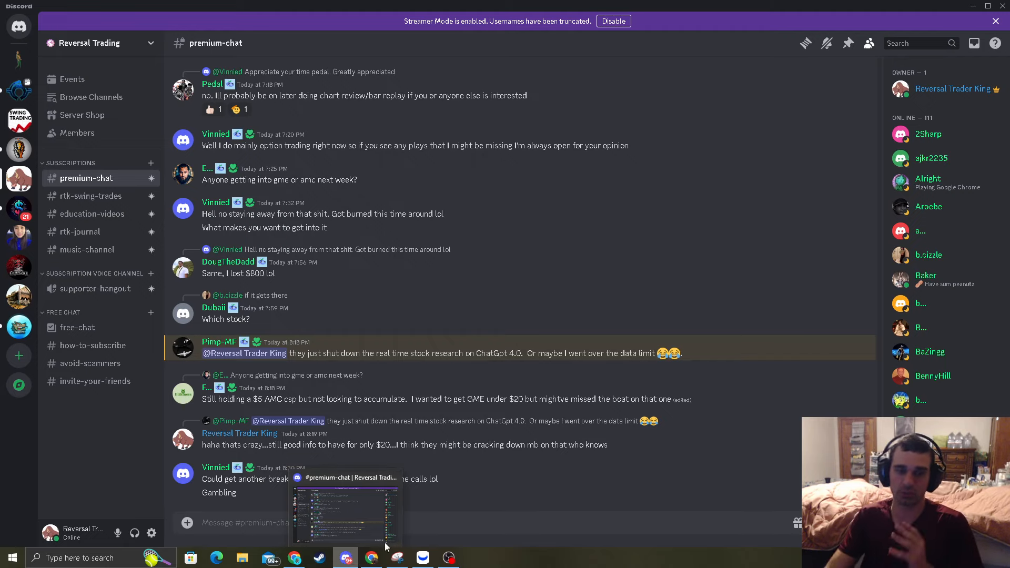
mouse_move(709, 440)
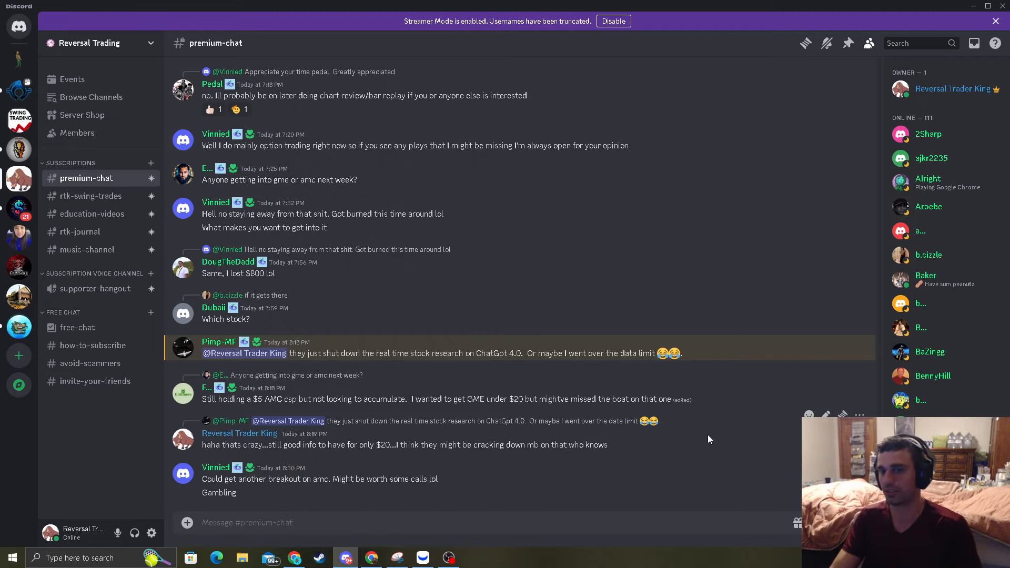
scroll(down, 3)
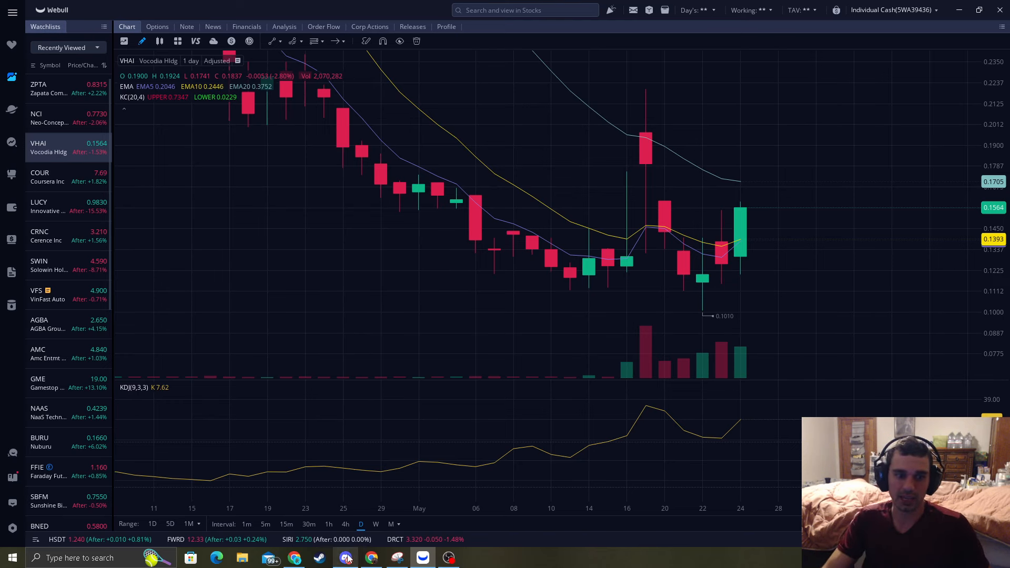
Bring the Discord #premium-chat window back to the front over Webull.
click(345, 557)
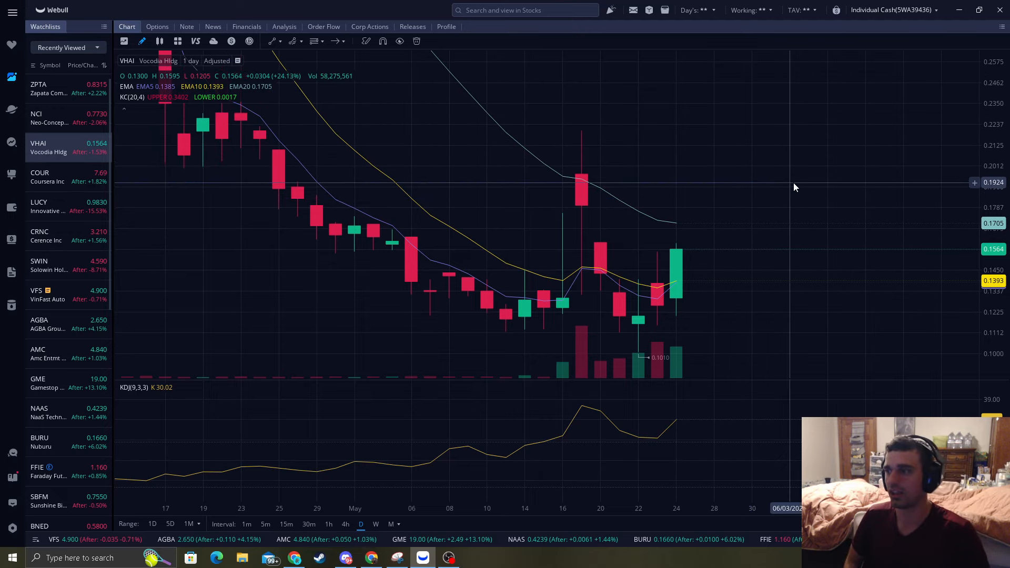
click(345, 558)
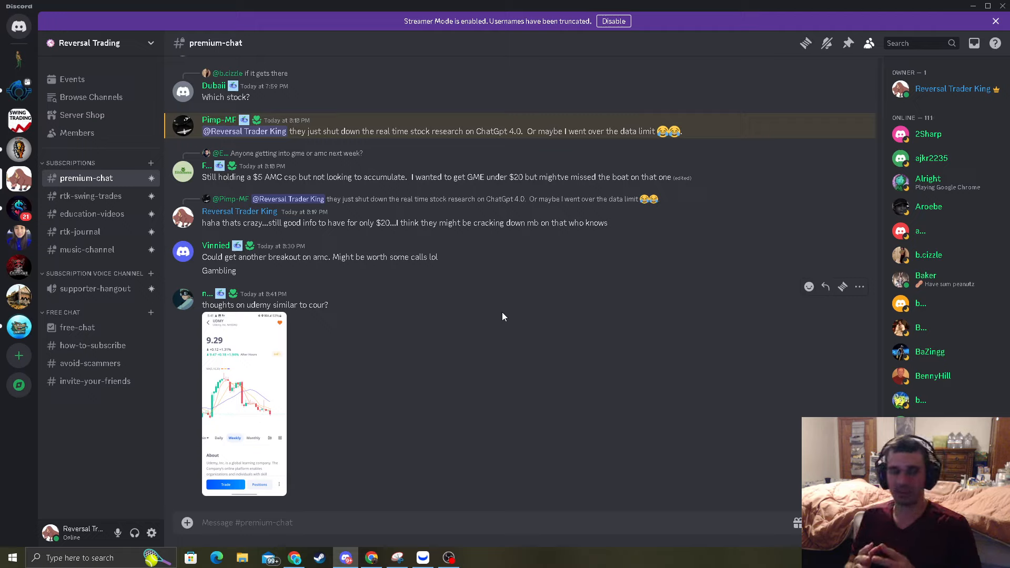
mouse_move(77, 328)
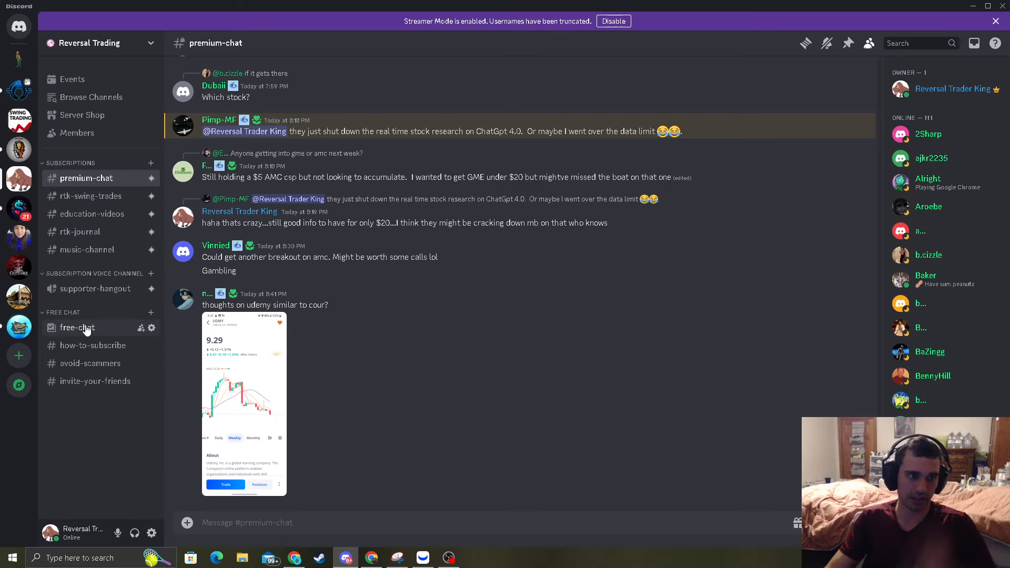
Visit free-chat, how-to-subscribe and avoid-scammers, ending on the free-chat channel.
click(77, 329)
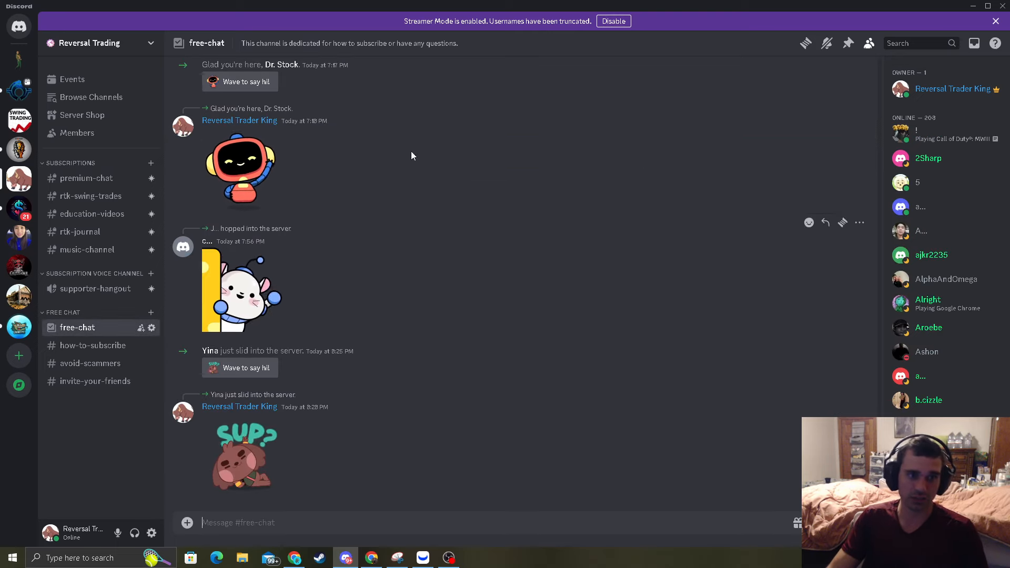
mouse_move(387, 238)
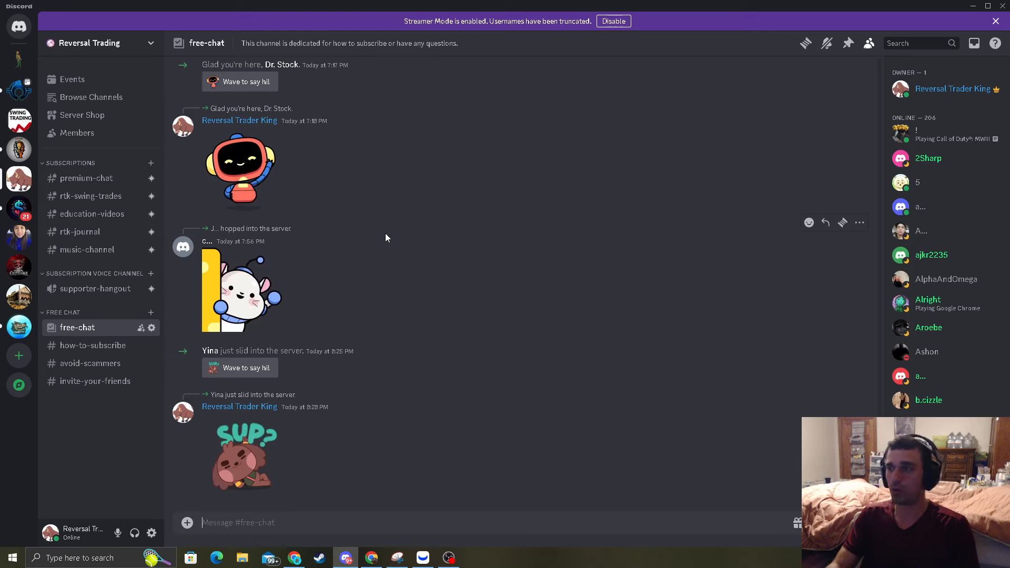
click(93, 345)
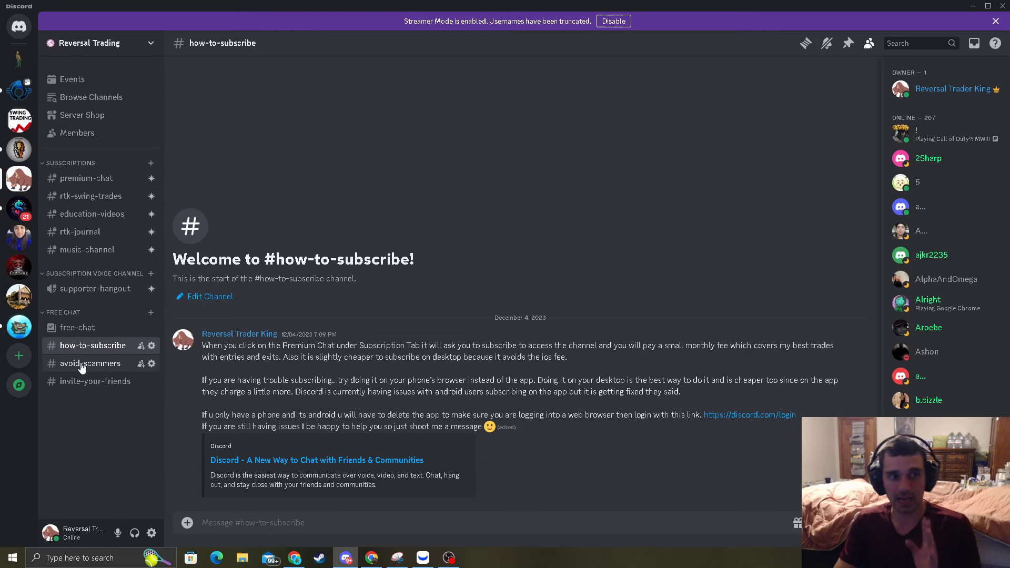
click(91, 363)
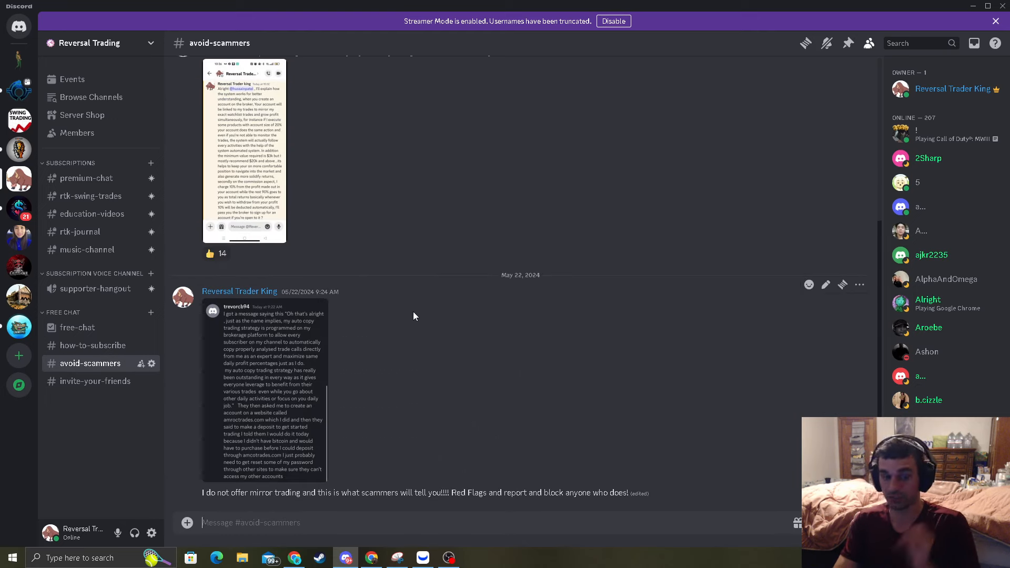
click(76, 327)
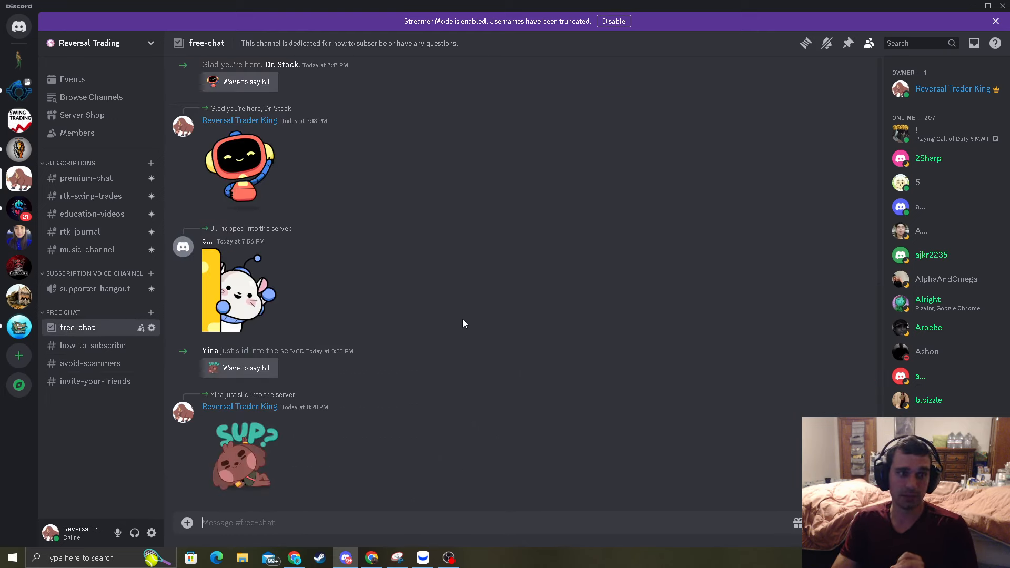
mouse_move(472, 322)
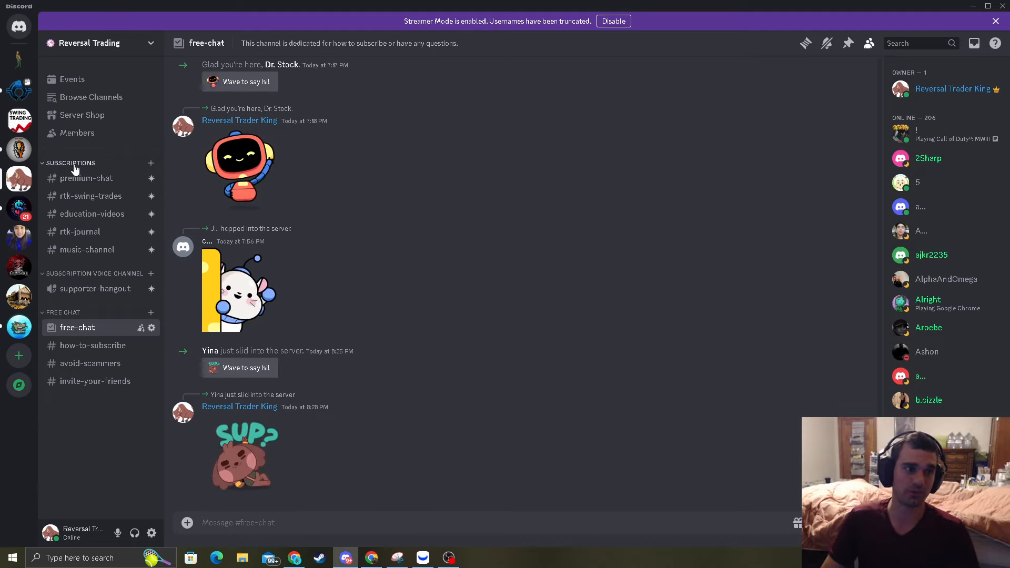
Switch to the premium-chat channel under SUBSCRIPTIONS.
click(86, 178)
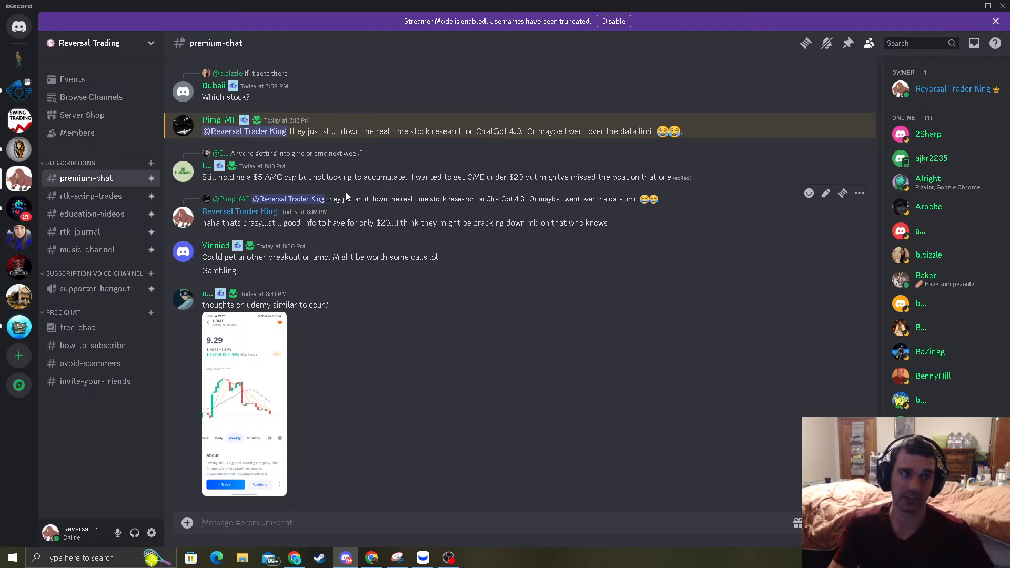
mouse_move(97, 181)
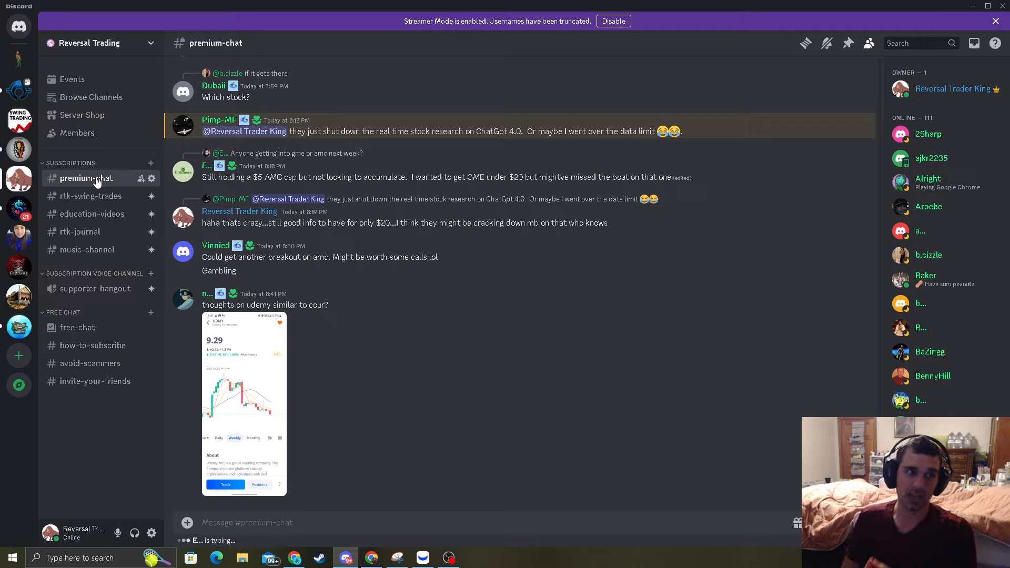
Visit rtk-swing-trades alerts, then browse the education-videos strategy posts.
click(91, 195)
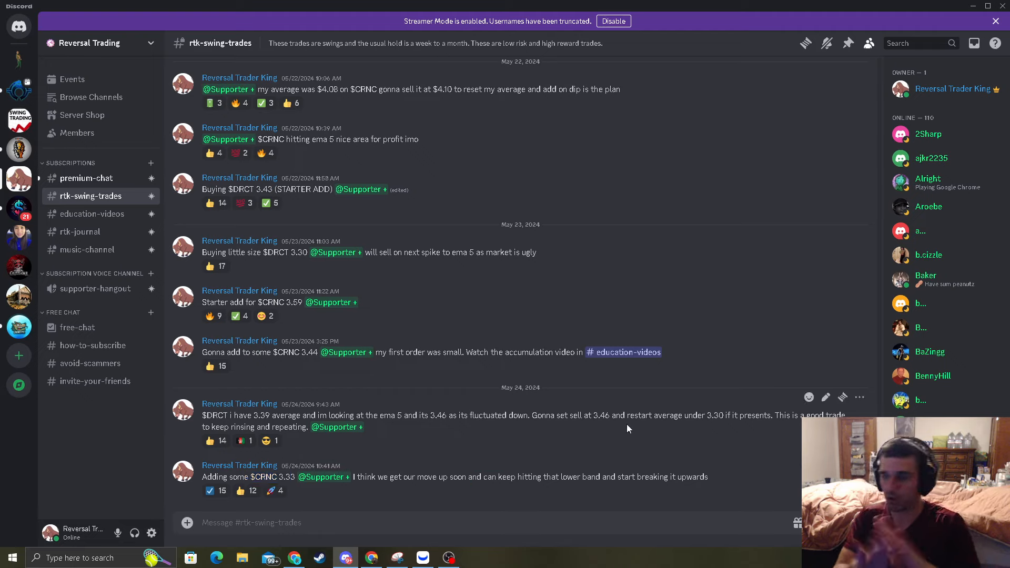
mouse_move(290, 244)
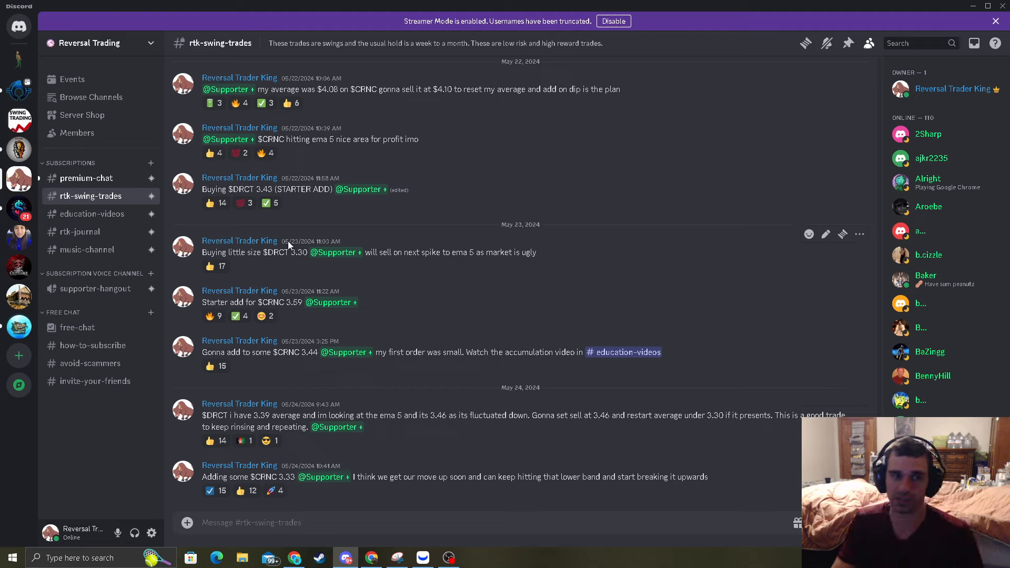
mouse_move(115, 231)
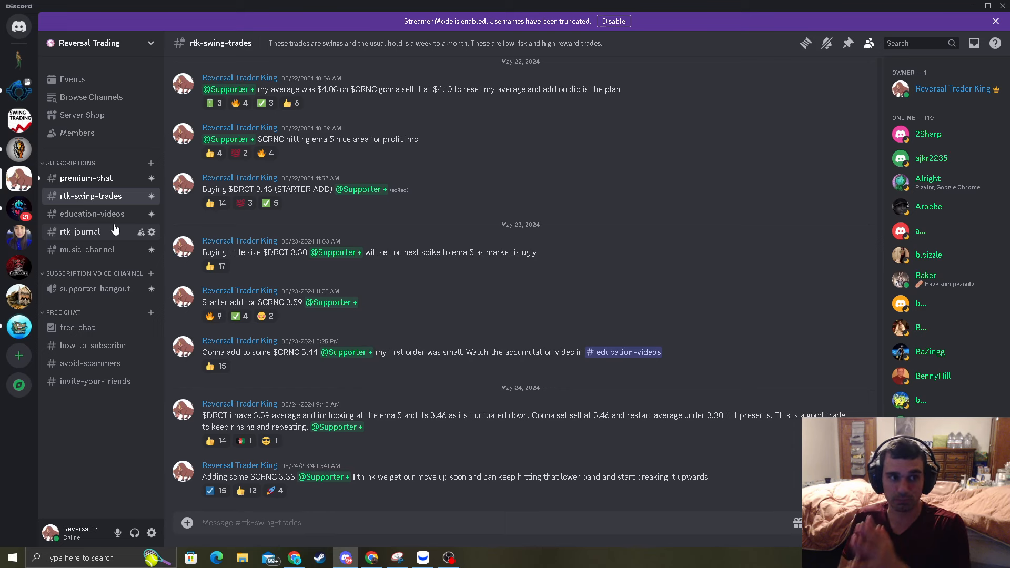
click(92, 214)
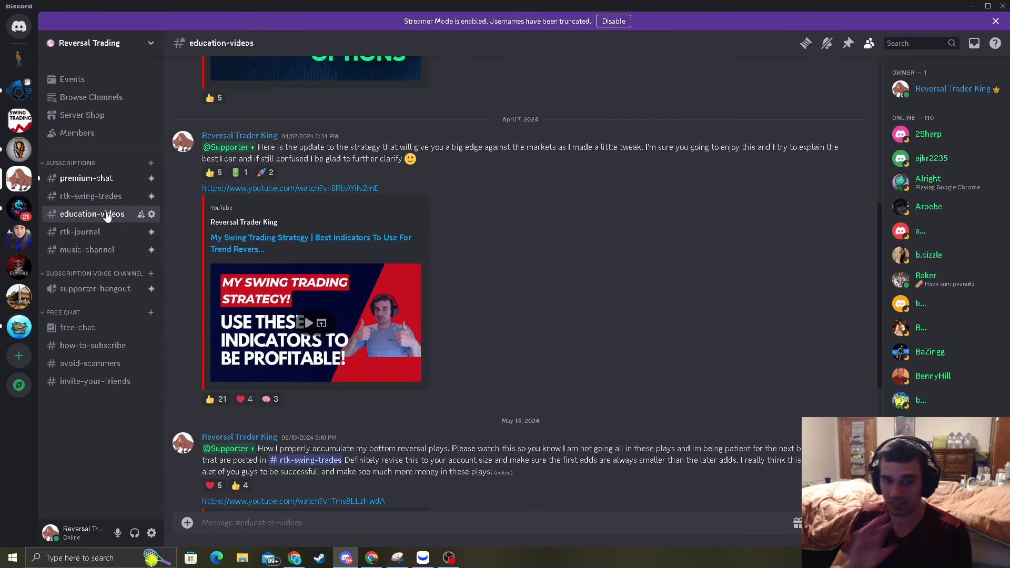
scroll(down, 3)
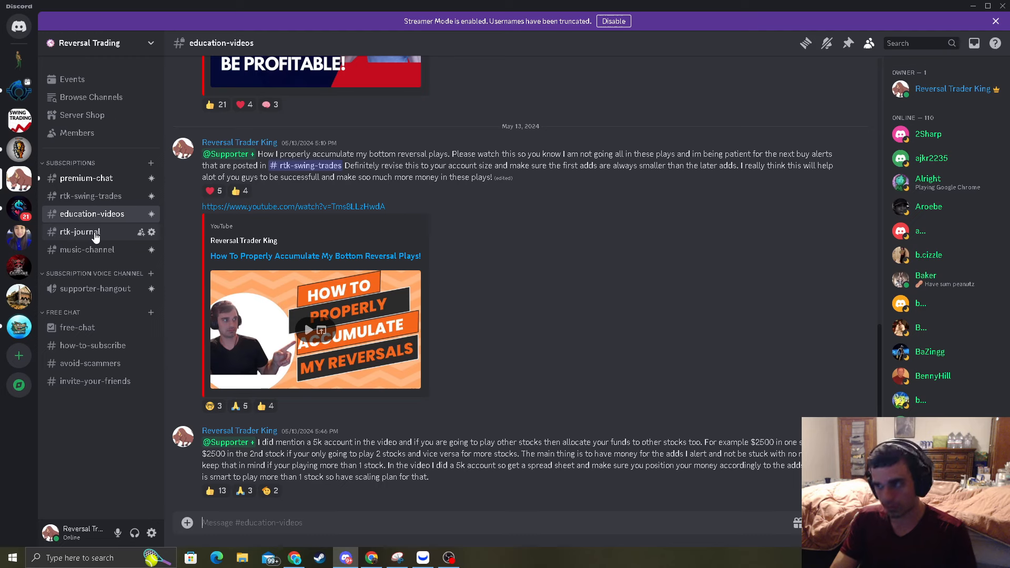
View the rtk-journal trading journal post, then return to premium-chat.
click(79, 232)
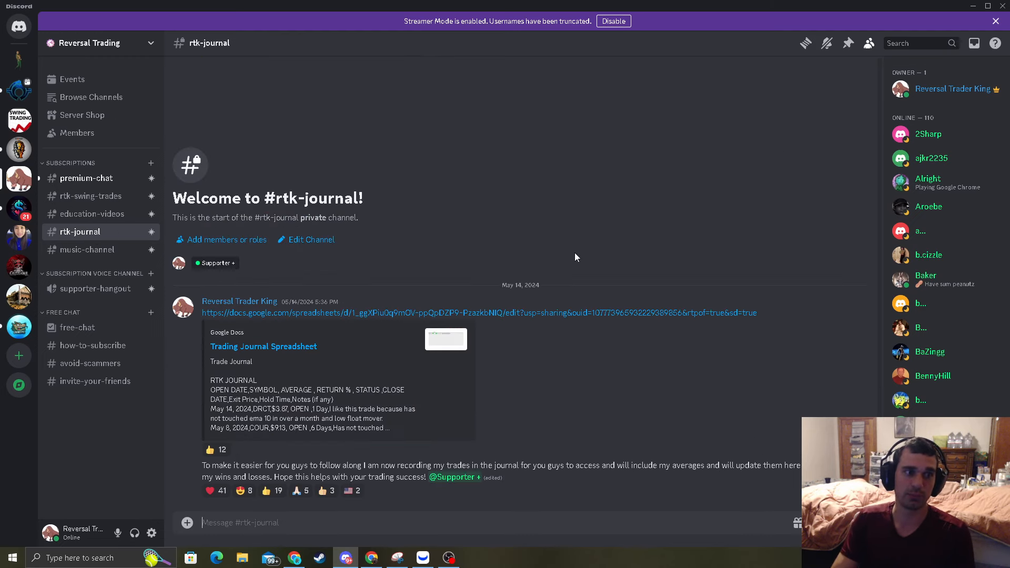
mouse_move(570, 256)
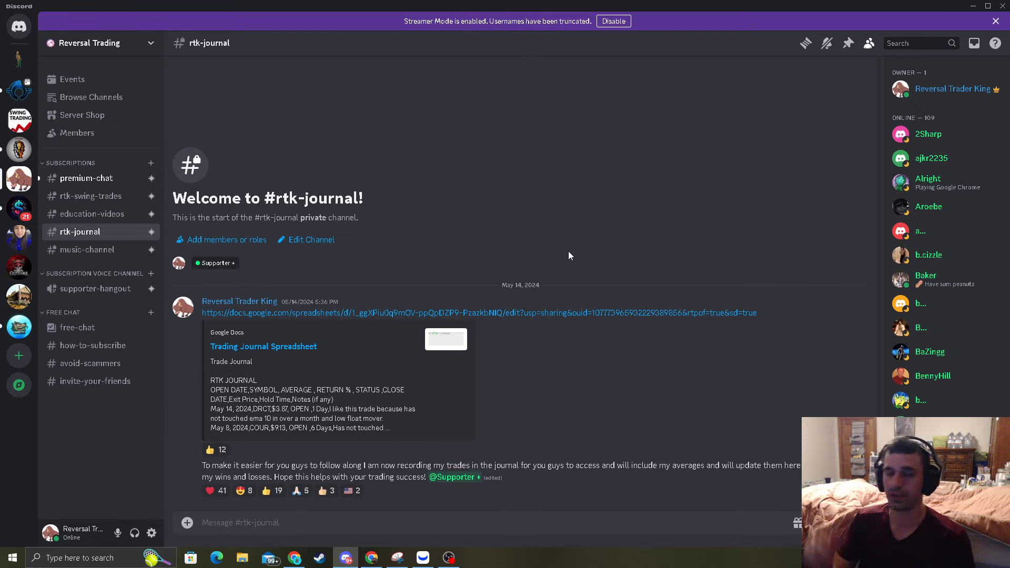
click(86, 178)
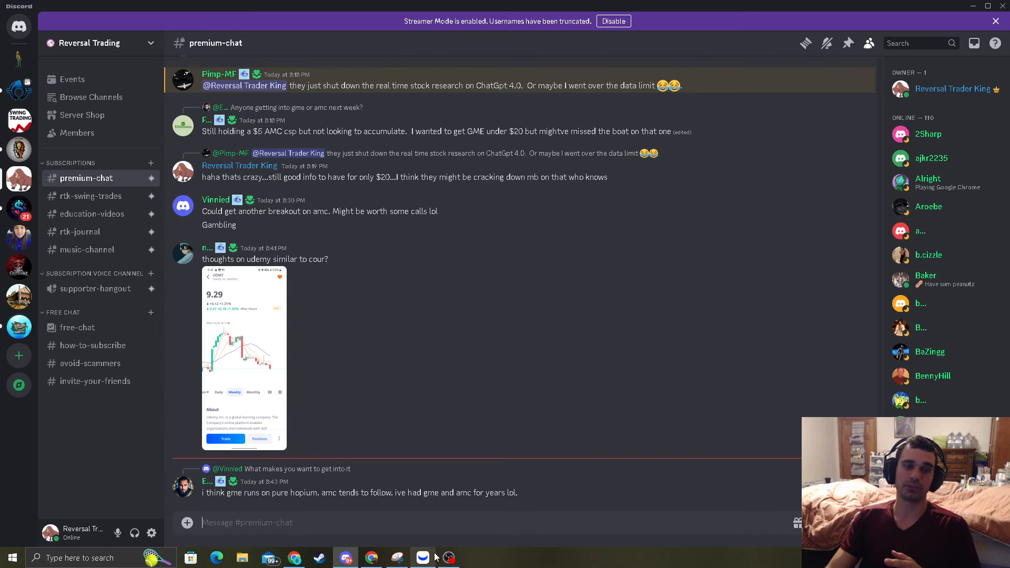
Bring the VHAI daily chart with its EMAs back to the front.
click(398, 558)
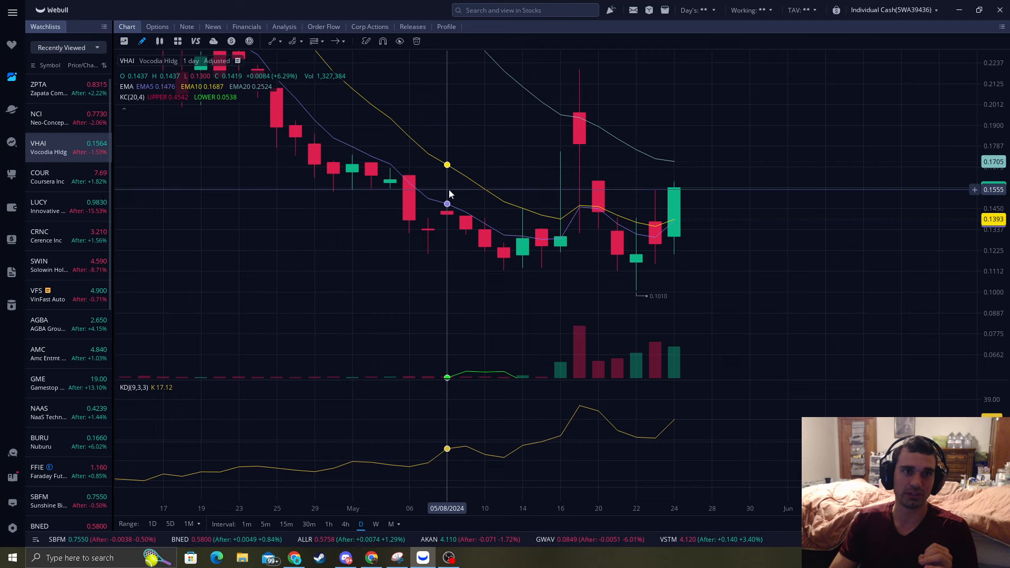
mouse_move(467, 244)
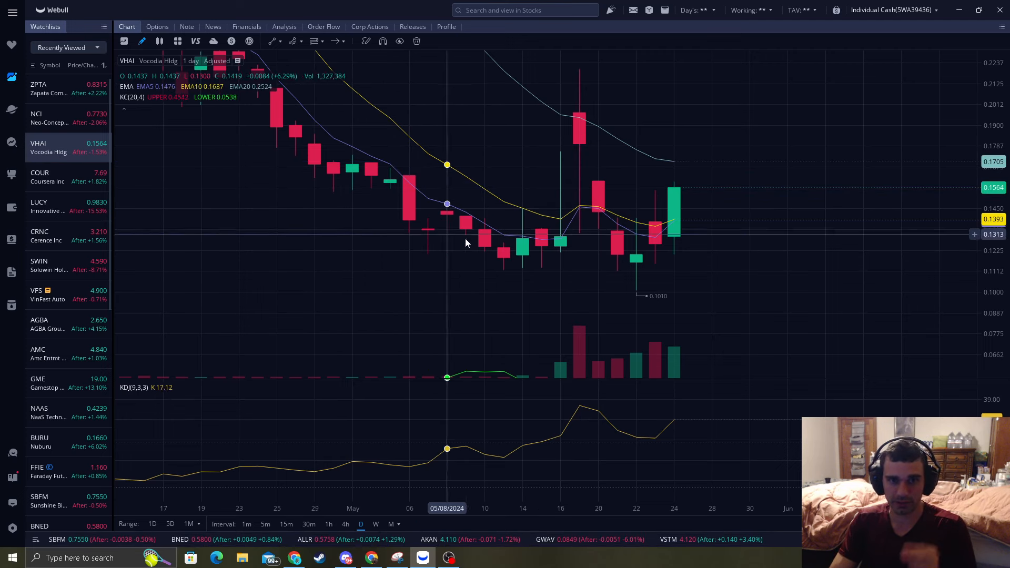
mouse_move(551, 248)
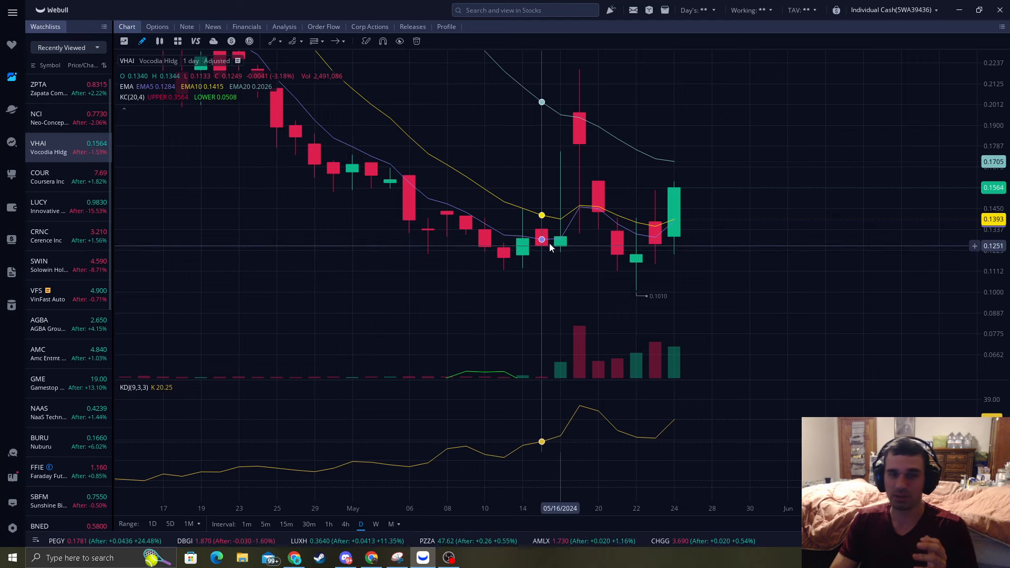
mouse_move(747, 173)
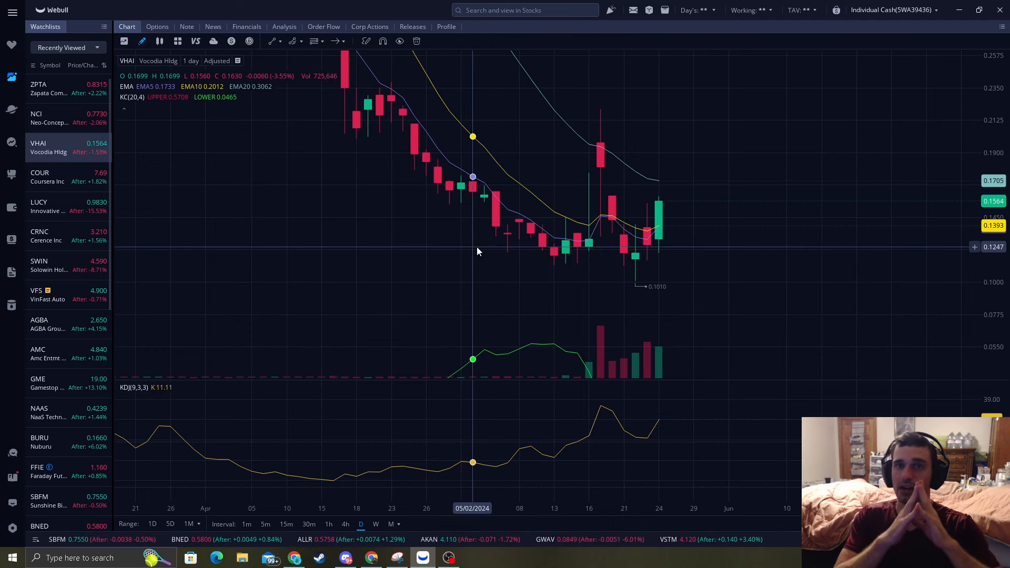
mouse_move(305, 249)
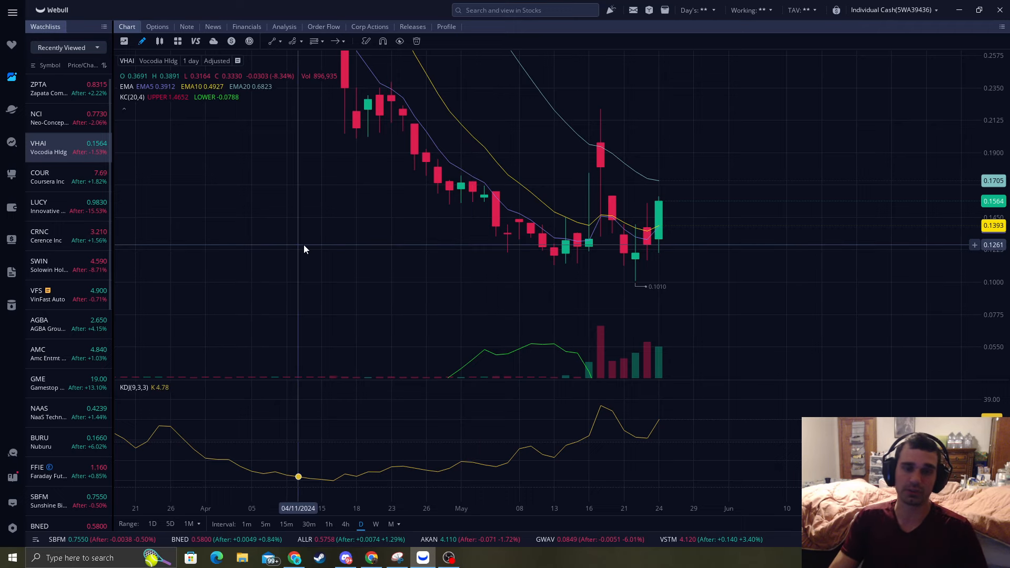
mouse_move(337, 236)
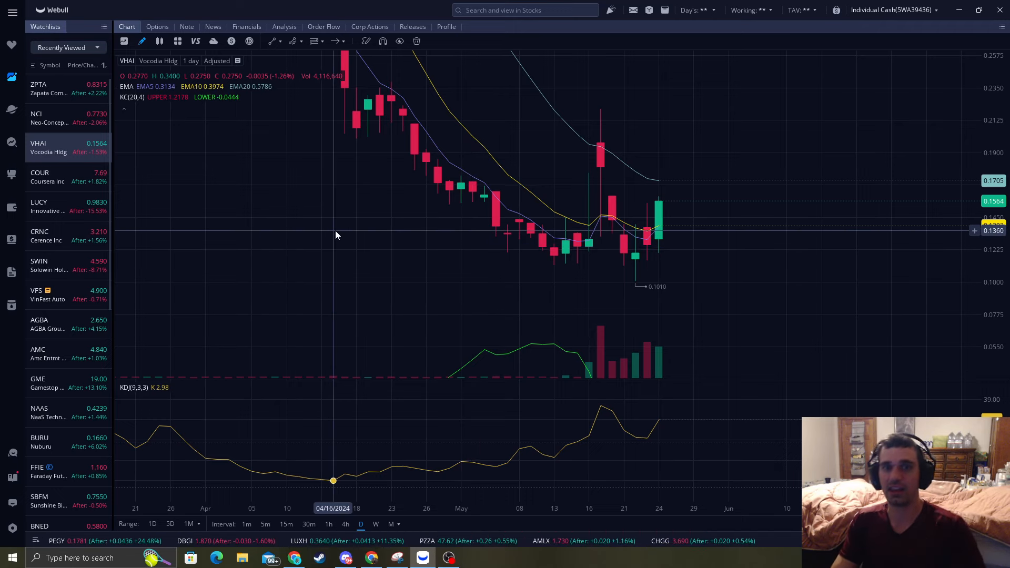